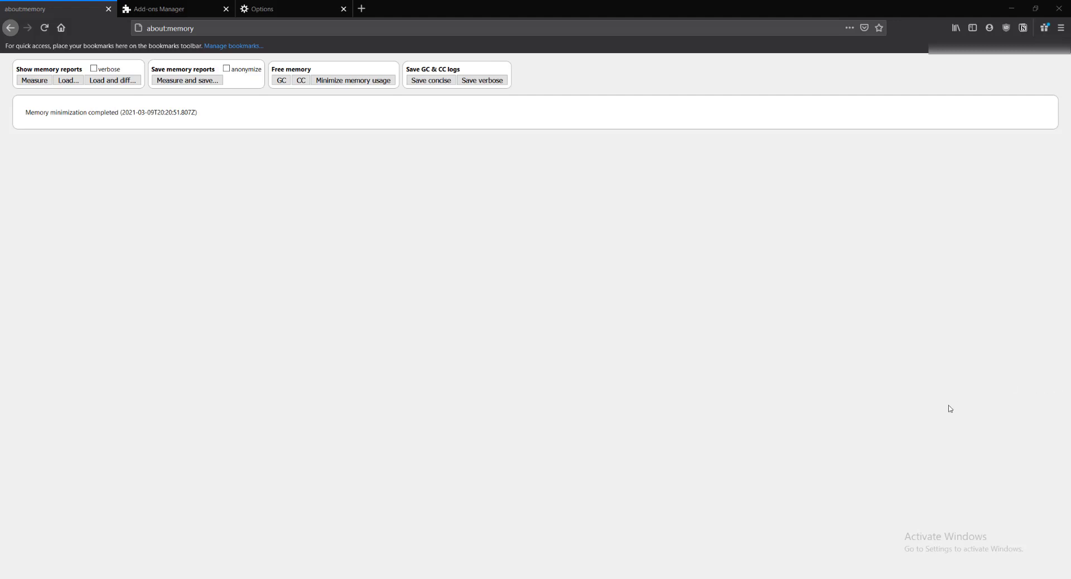
pyautogui.moveTo(919, 389)
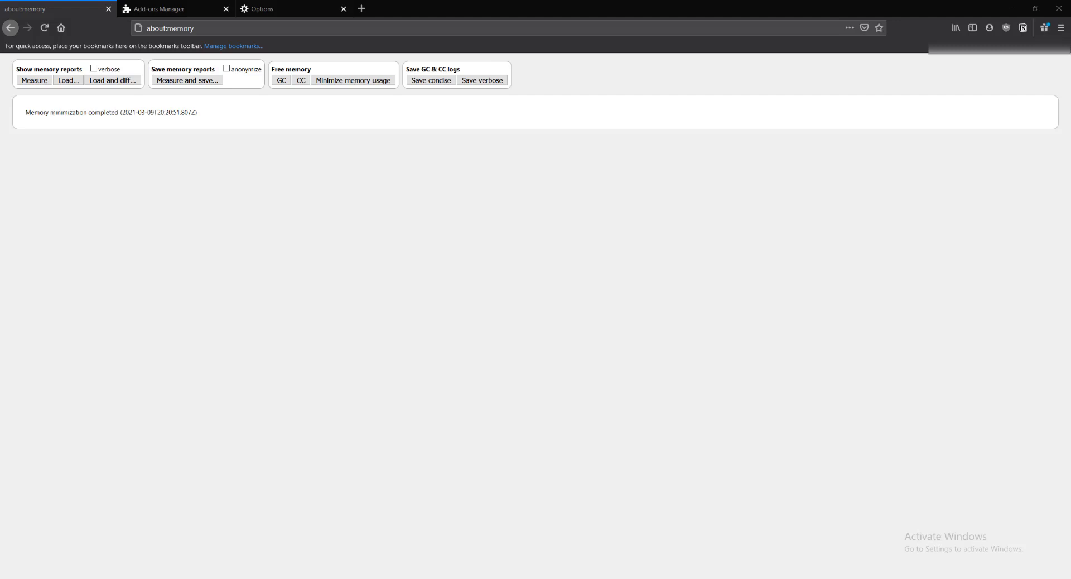
pyautogui.moveTo(1012, 128)
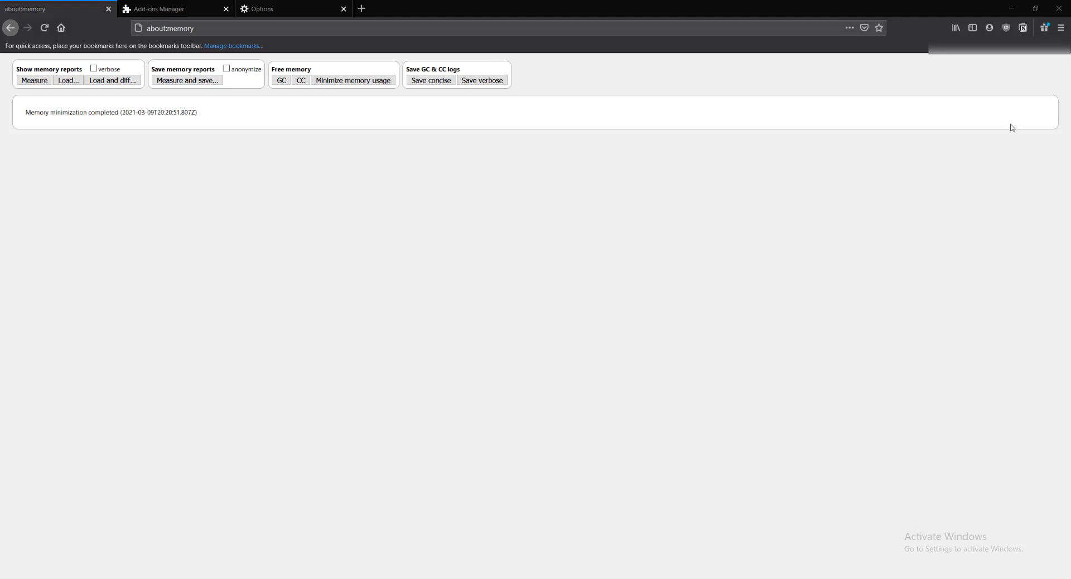
pyautogui.moveTo(1008, 118)
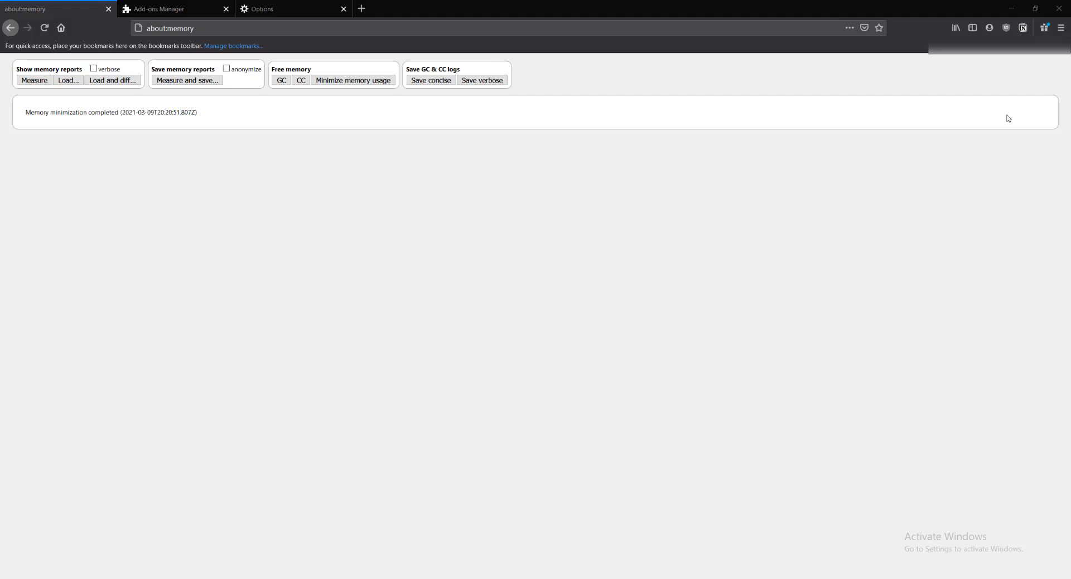
pyautogui.moveTo(1043, 114)
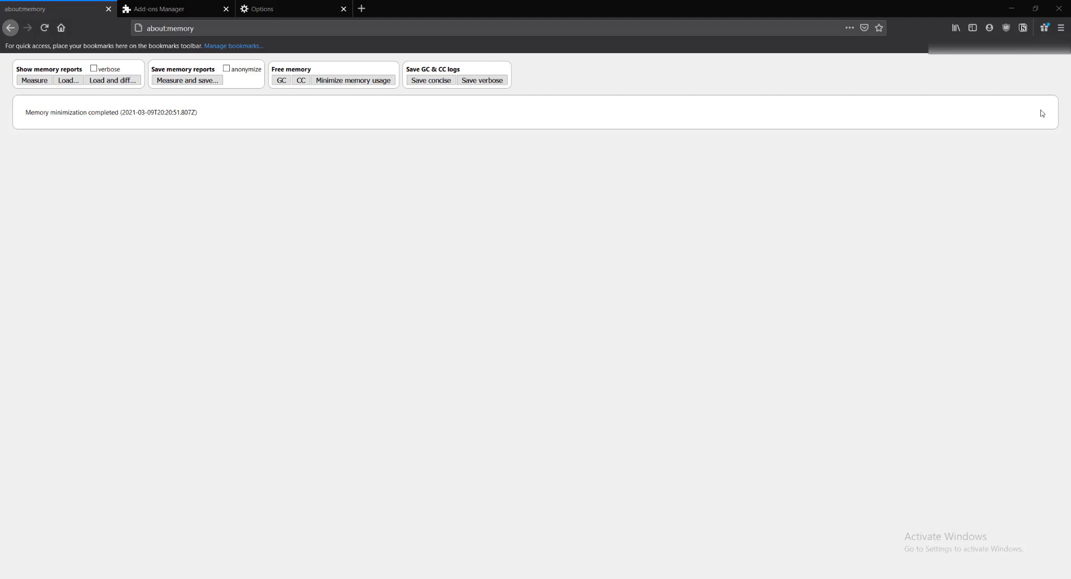
pyautogui.moveTo(1056, 80)
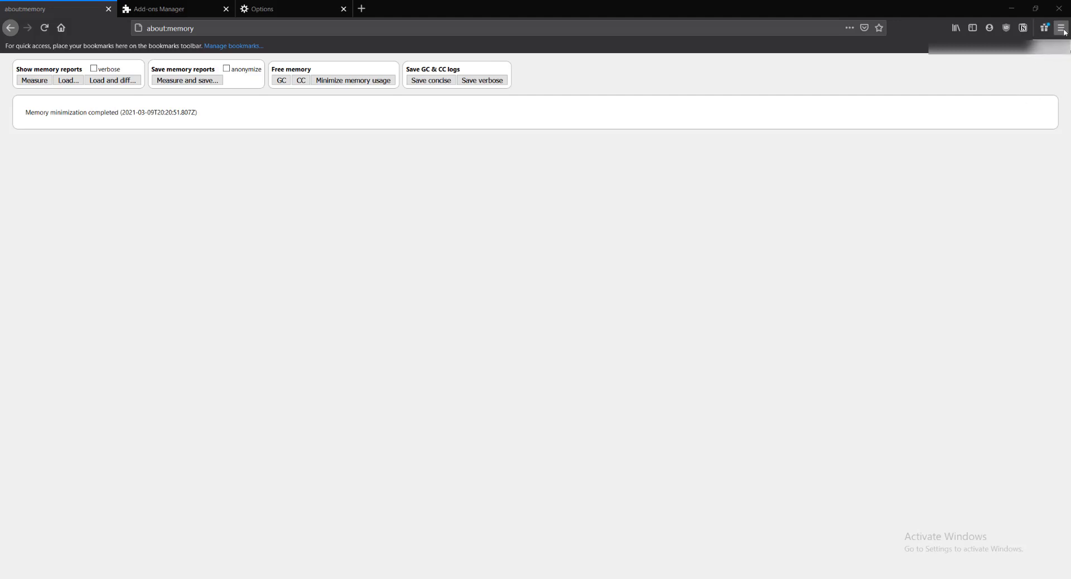
# Confirm Firefox is up to date via About Firefox, then measure live memory usage (179.54 MB explicit)
pyautogui.click(1061, 28)
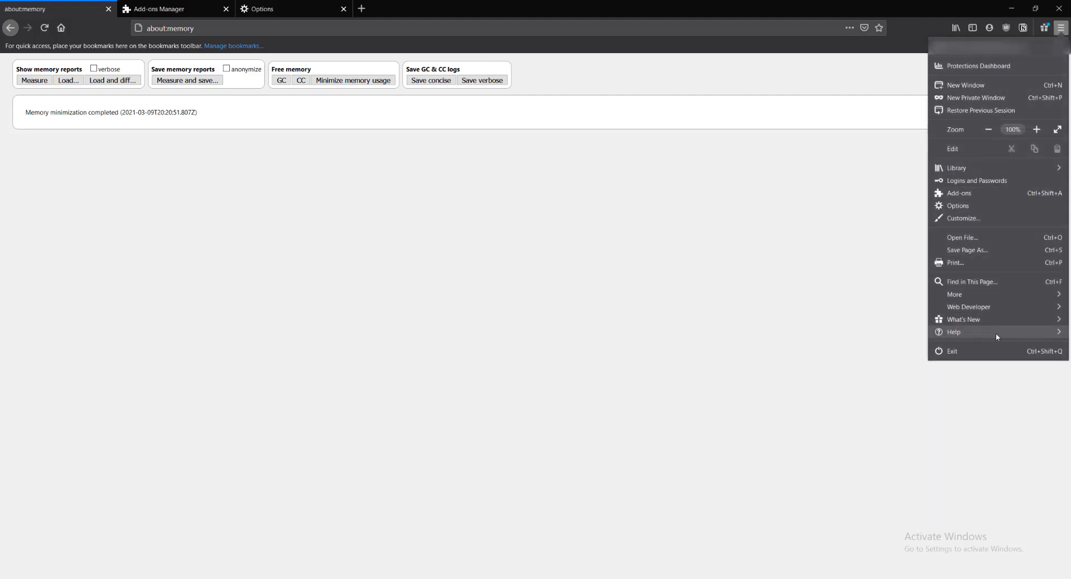
pyautogui.click(953, 332)
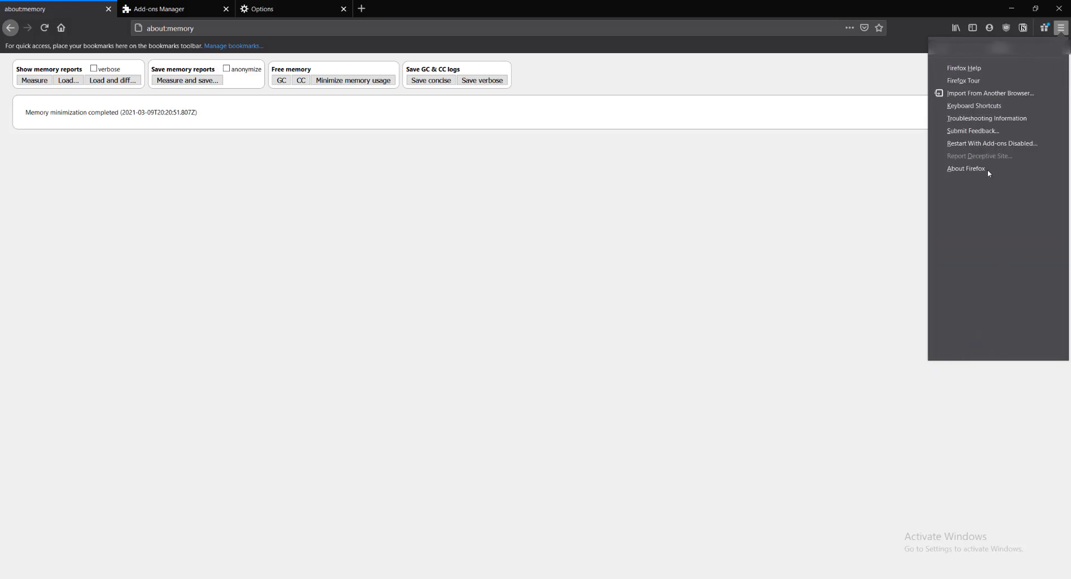
pyautogui.click(966, 169)
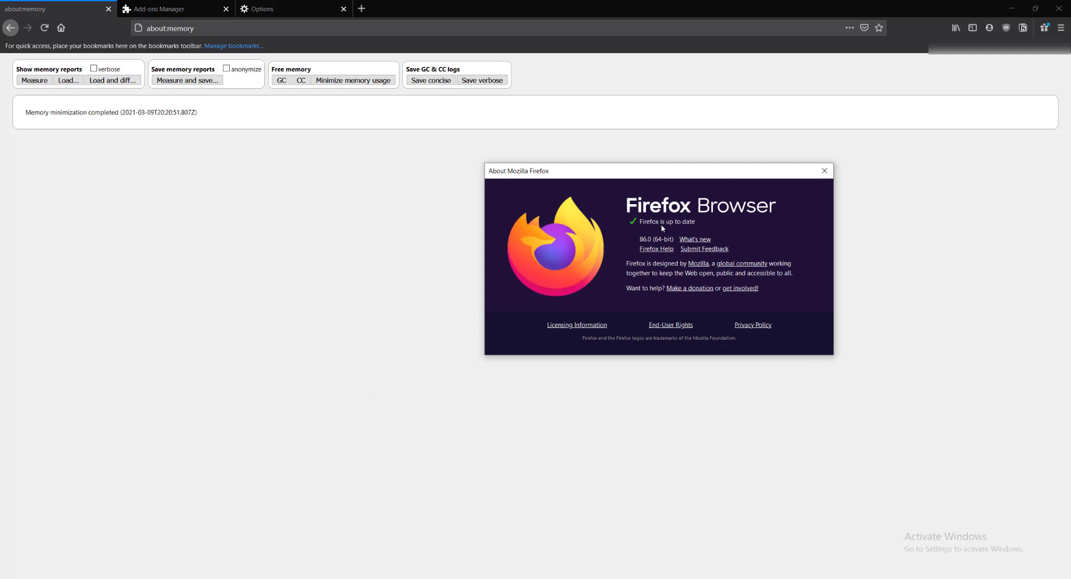
pyautogui.moveTo(669, 229)
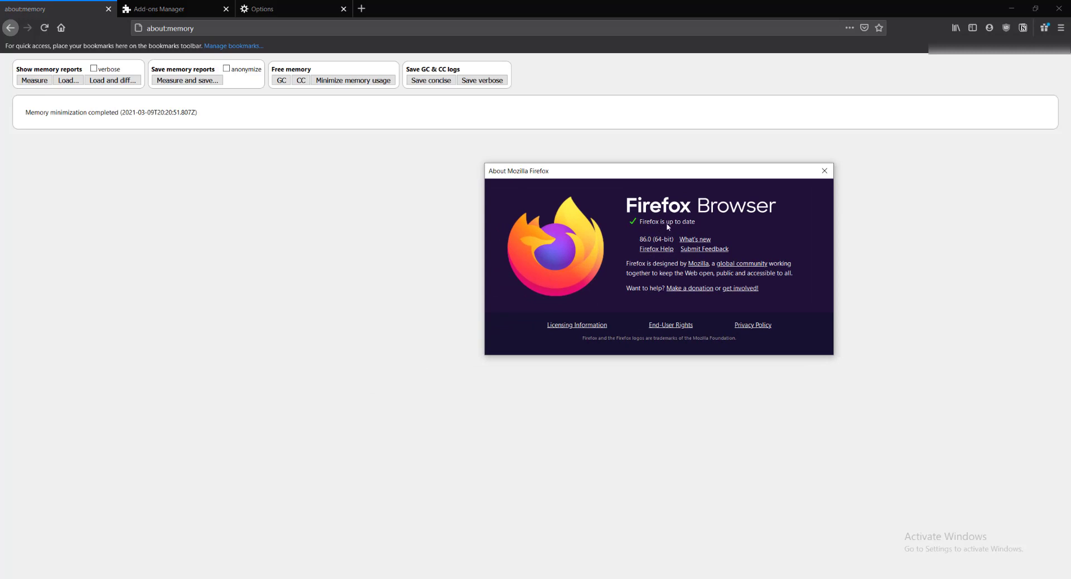
pyautogui.moveTo(682, 226)
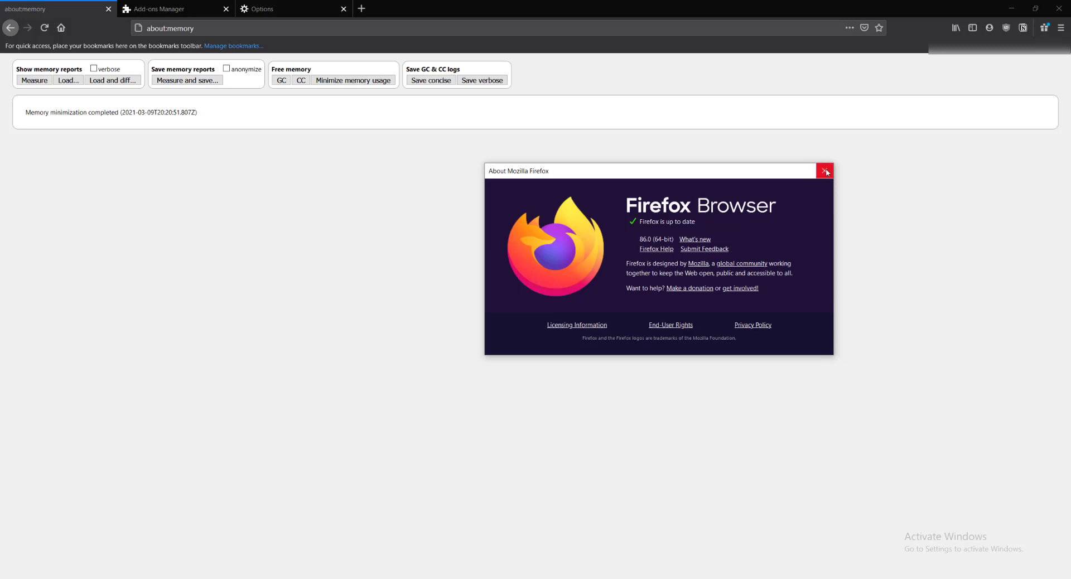
pyautogui.click(826, 171)
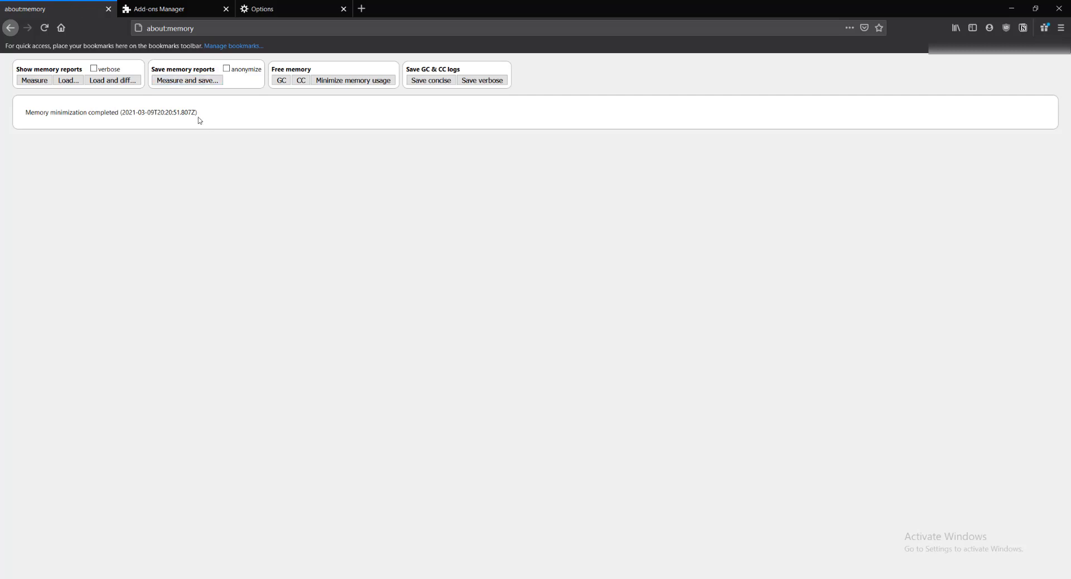
pyautogui.moveTo(34, 80)
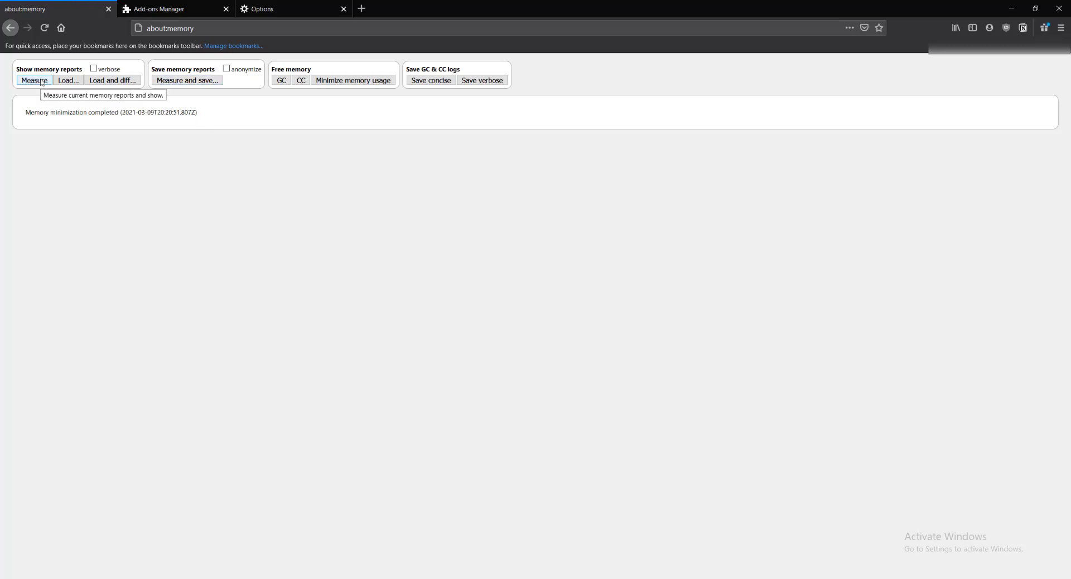
pyautogui.click(33, 80)
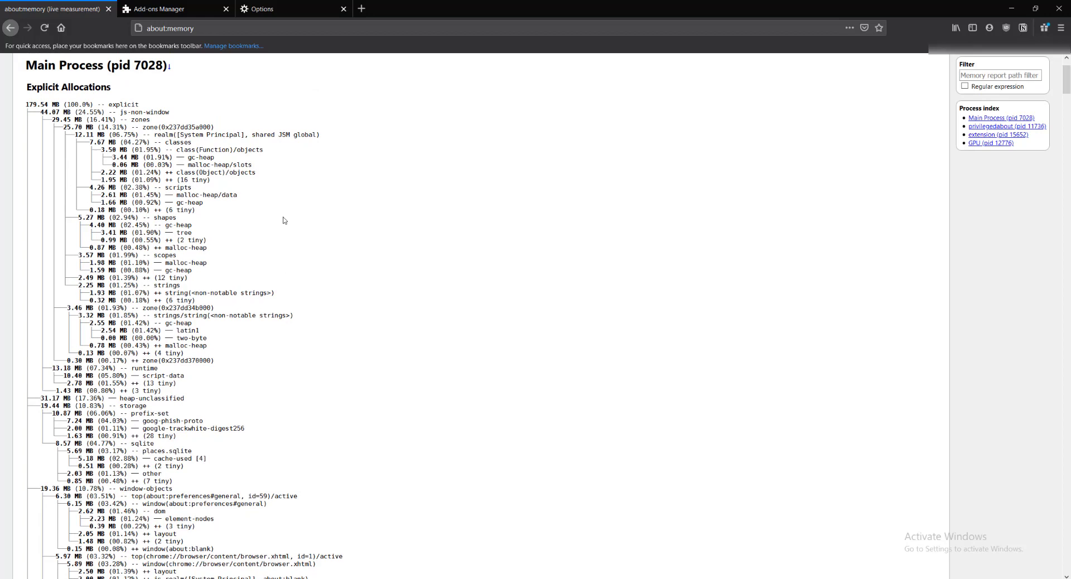
pyautogui.moveTo(248, 212)
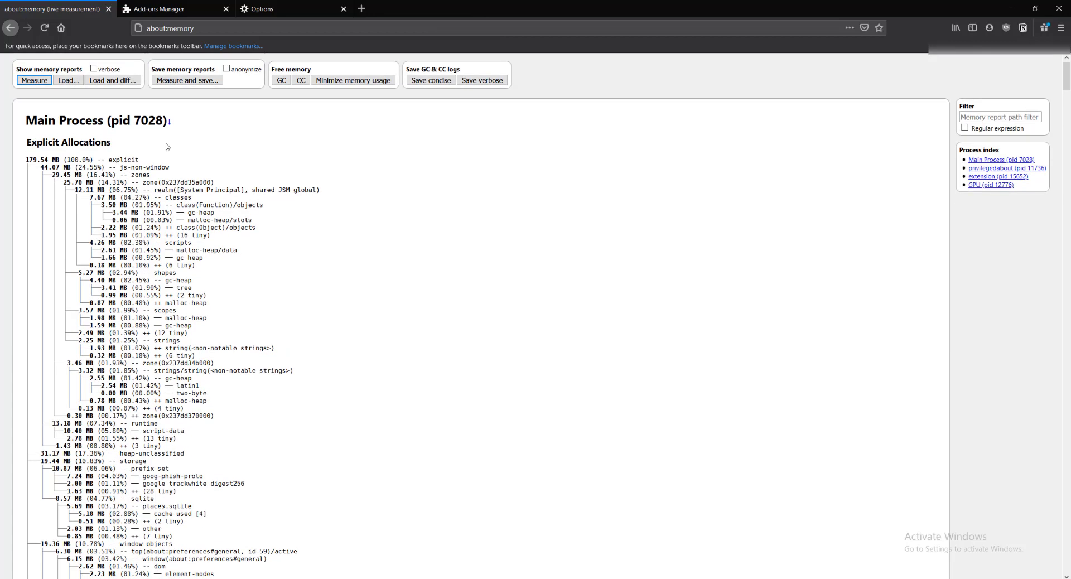
pyautogui.moveTo(156, 158)
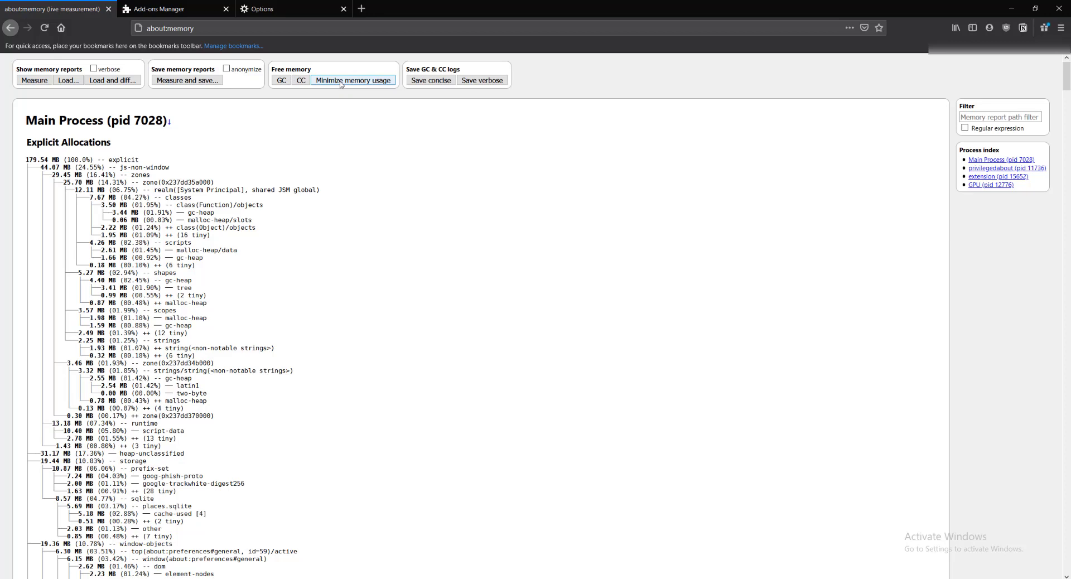
# Minimize Firefox's memory usage from the Free memory section of about:memory
pyautogui.click(352, 80)
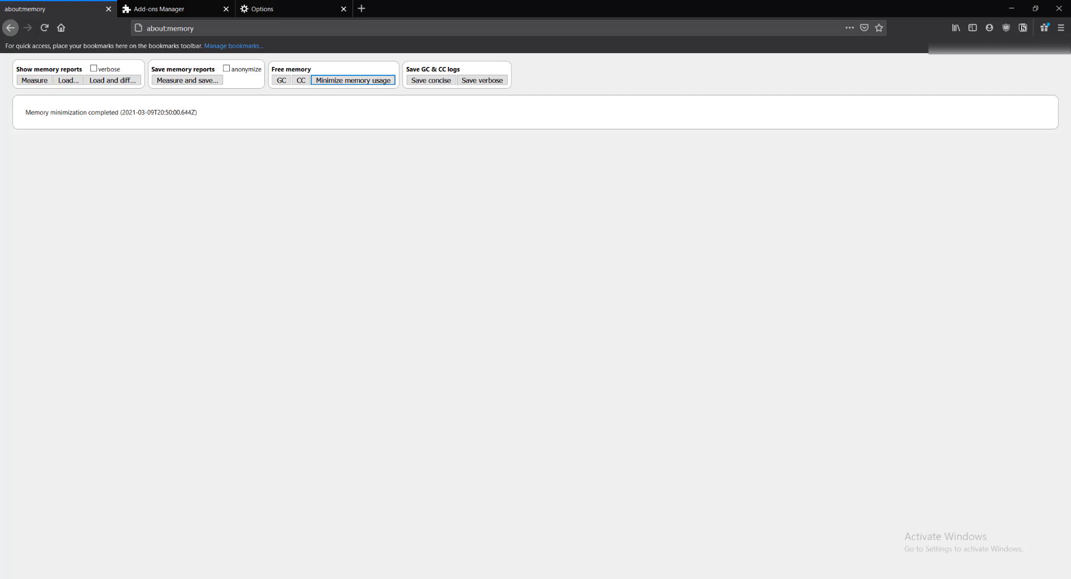
pyautogui.moveTo(487, 191)
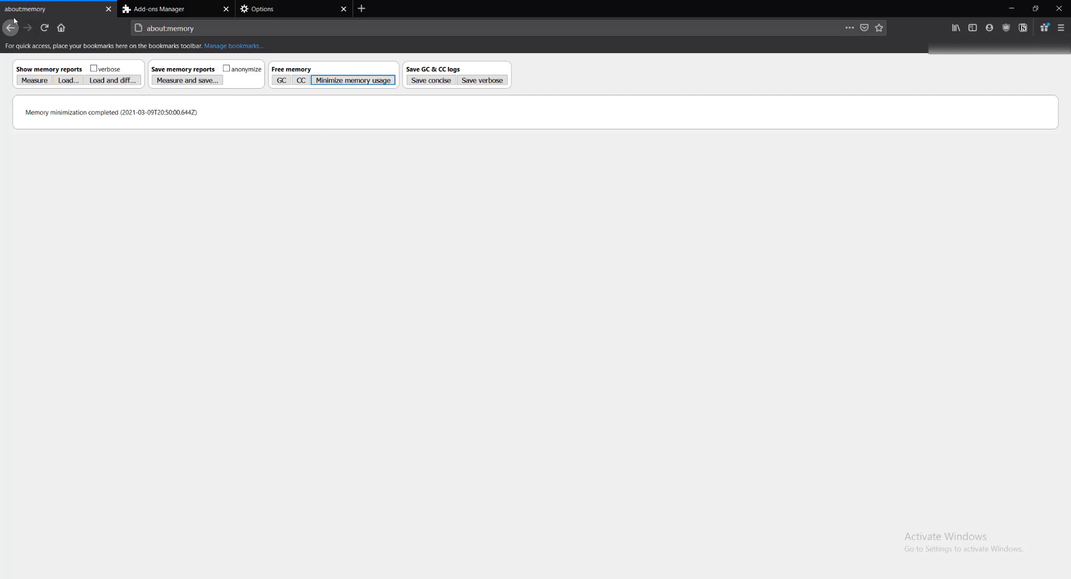
pyautogui.moveTo(61, 13)
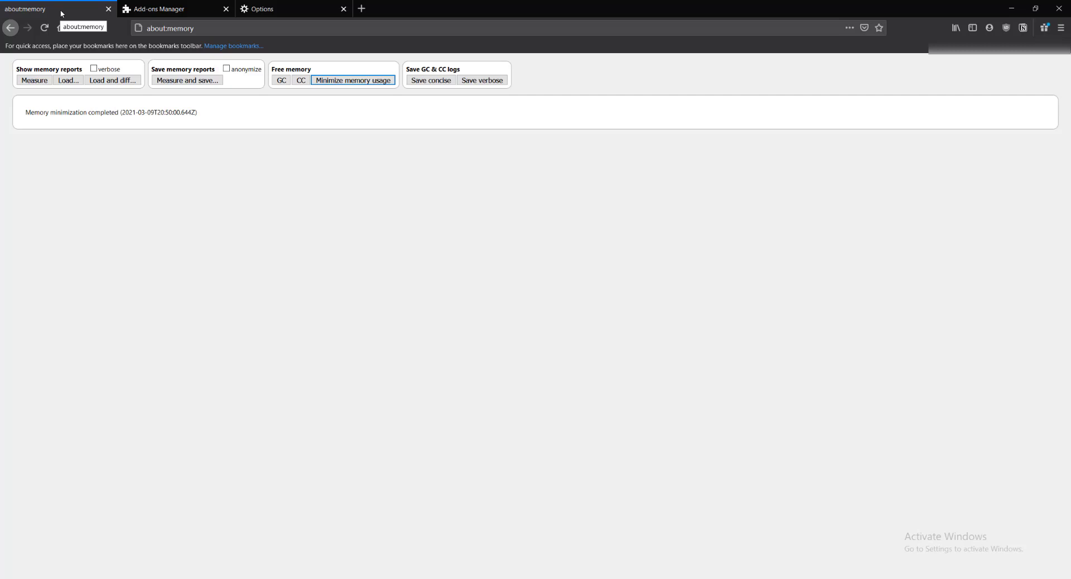
pyautogui.moveTo(795, 108)
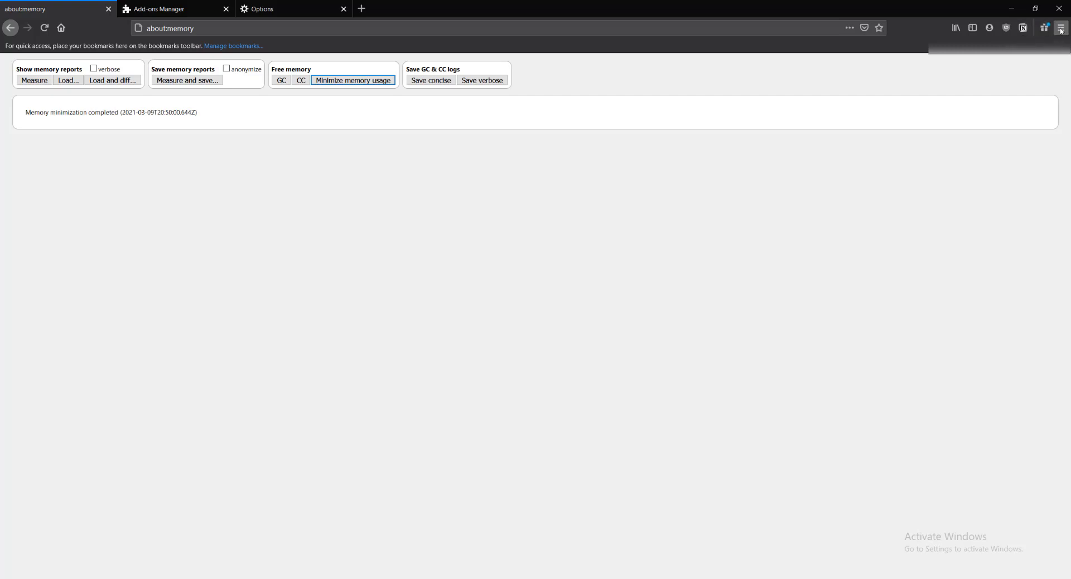
# Start a restart with add-ons disabled from Help, then cancel the confirmation prompt
pyautogui.click(1061, 28)
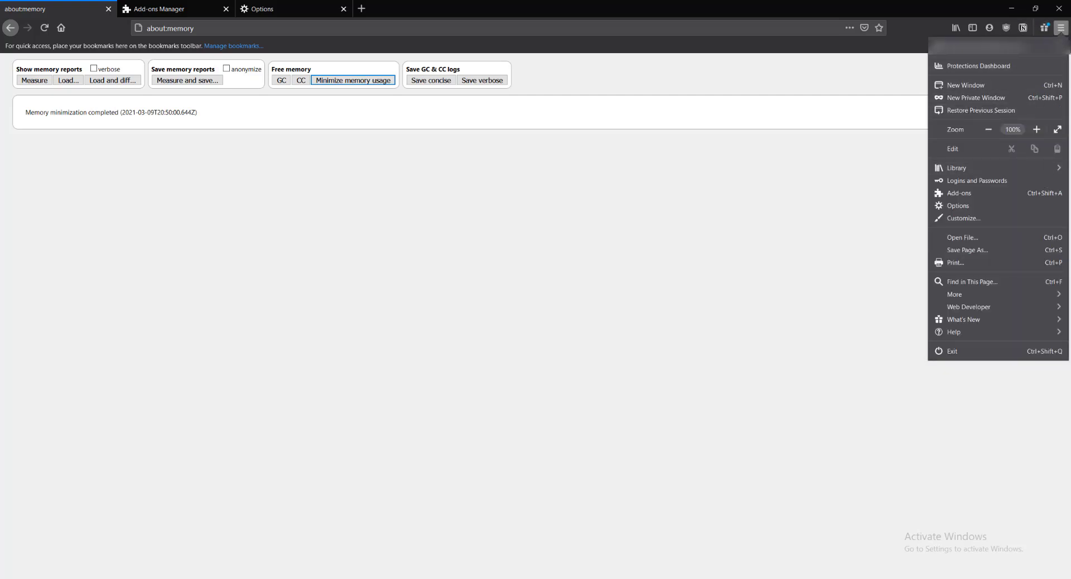
pyautogui.click(952, 332)
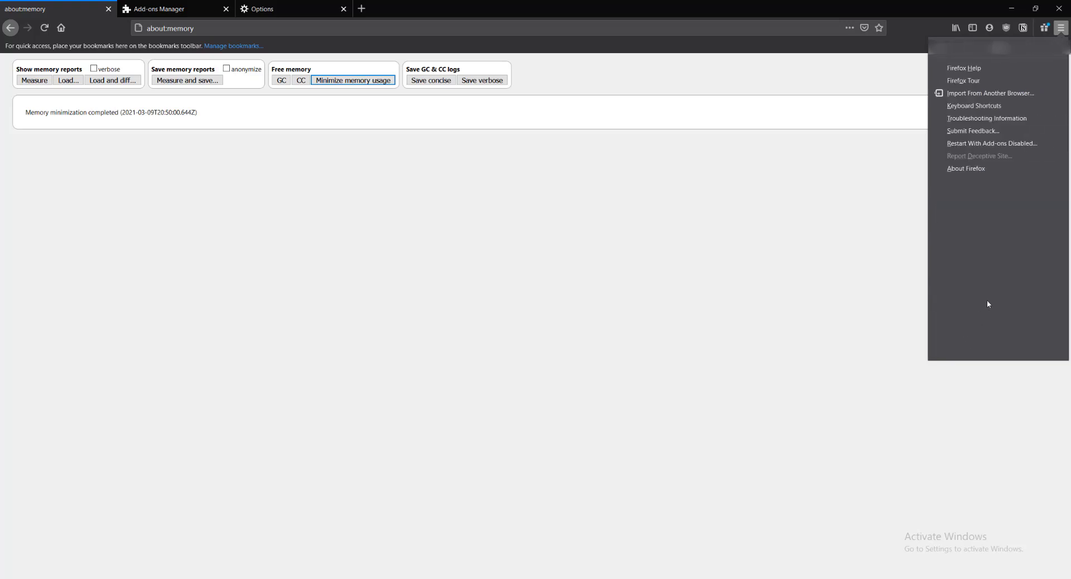
pyautogui.moveTo(1007, 144)
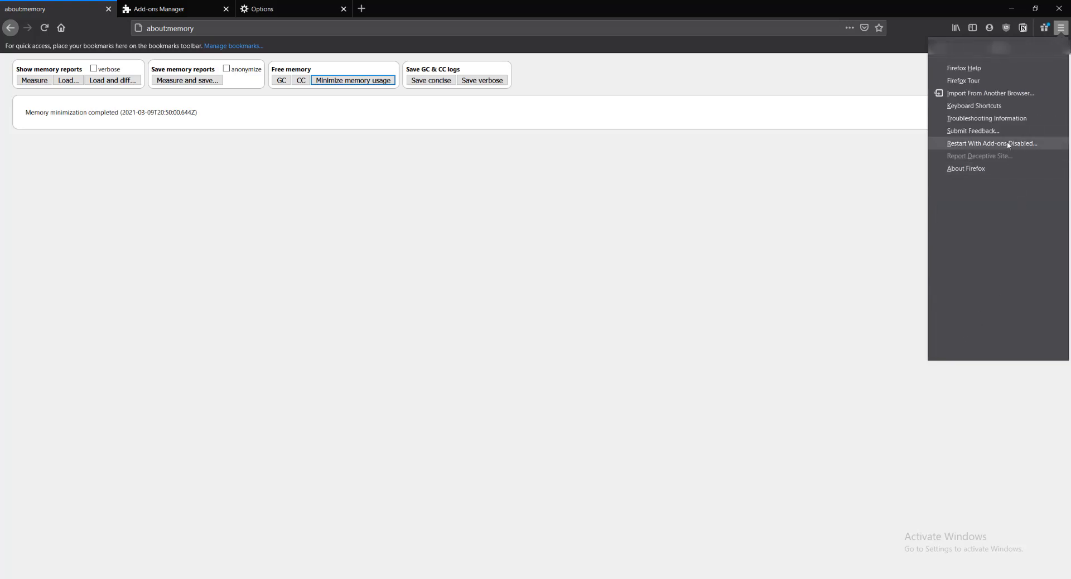
pyautogui.click(991, 143)
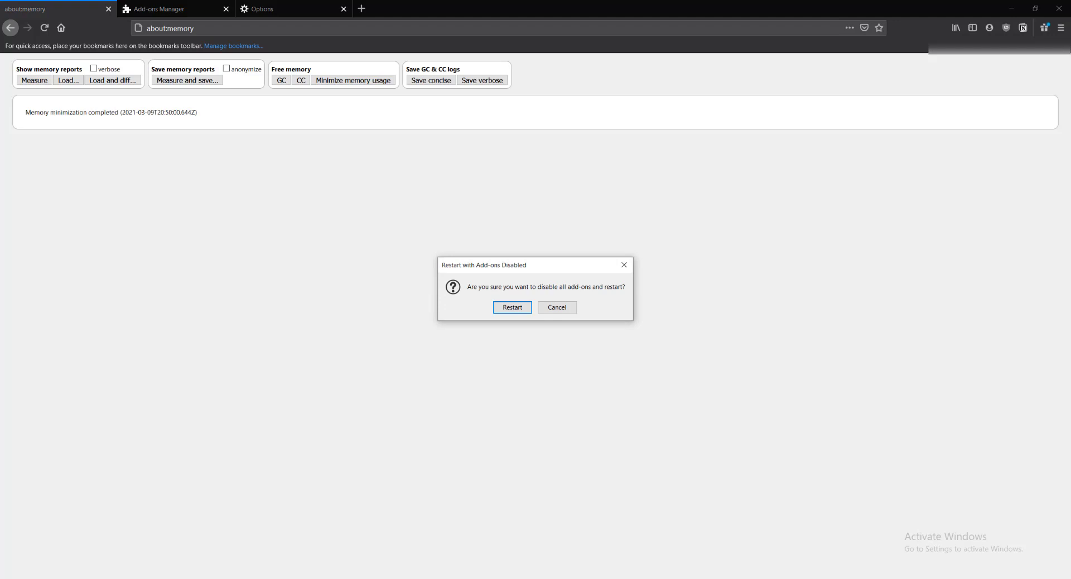
pyautogui.moveTo(491, 272)
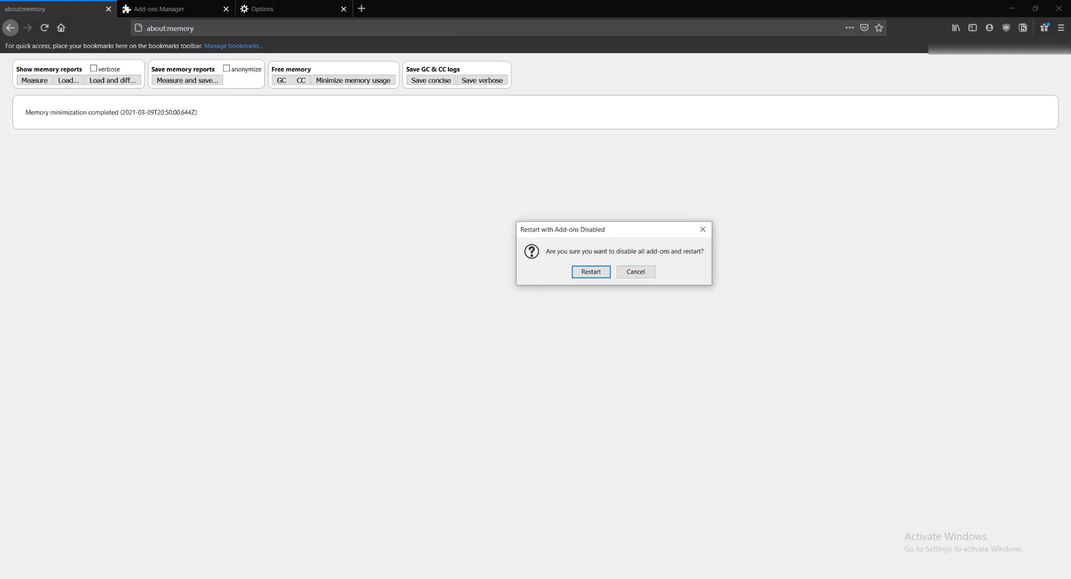
pyautogui.moveTo(809, 245)
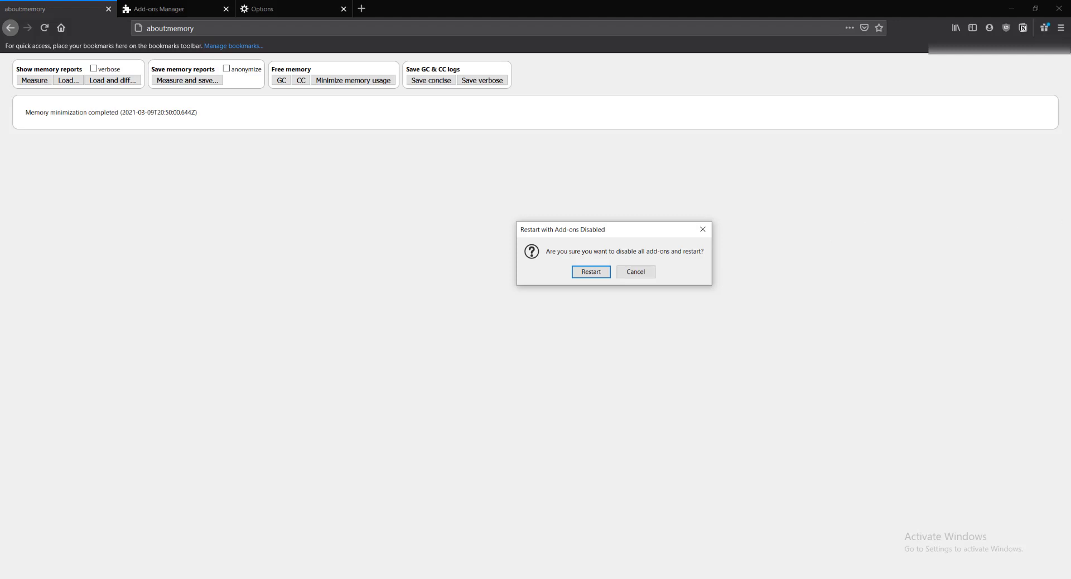
pyautogui.moveTo(699, 261)
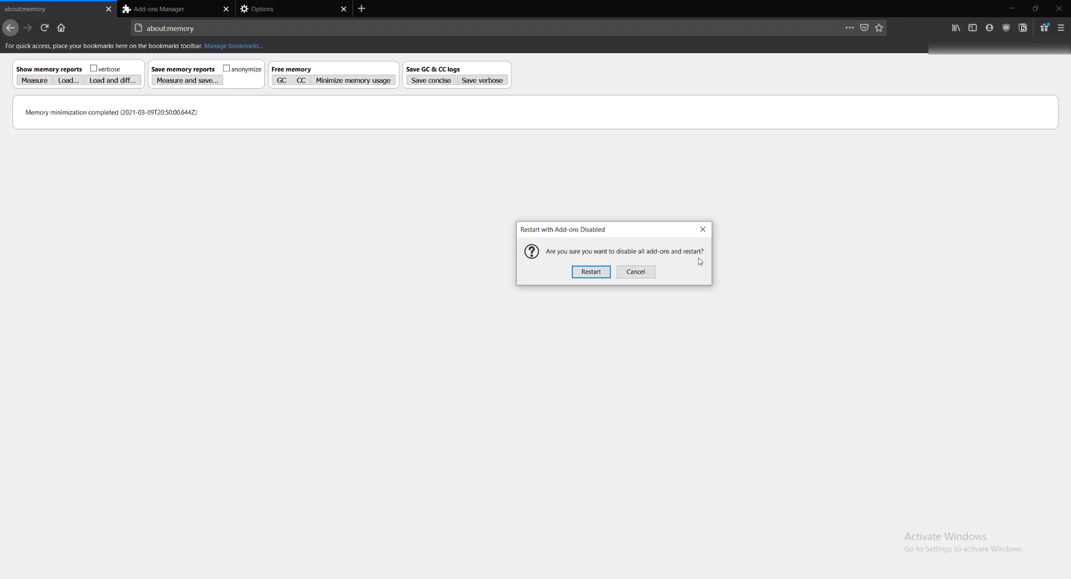
pyautogui.click(635, 272)
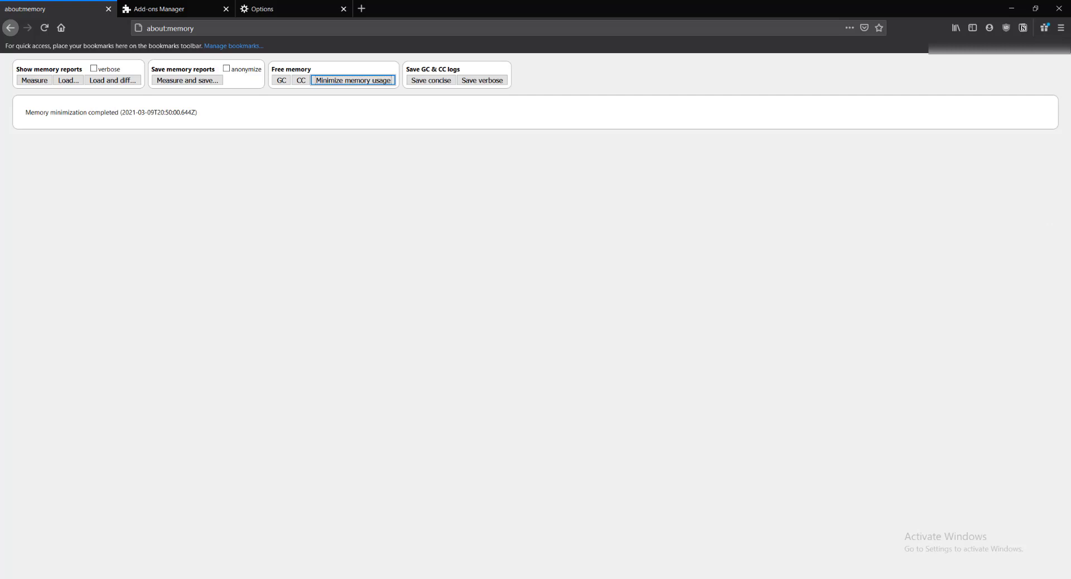
pyautogui.moveTo(986, 158)
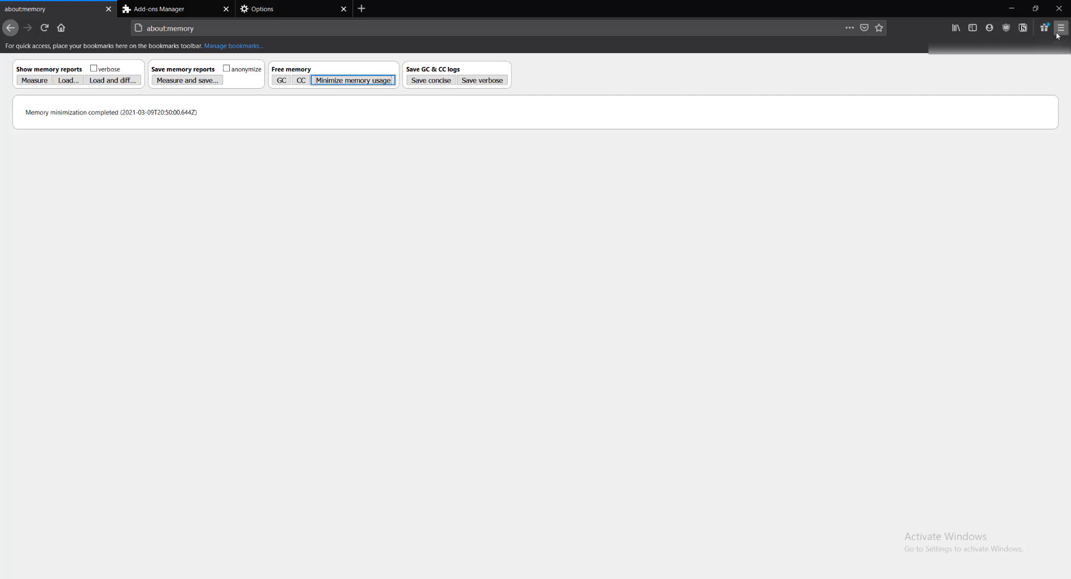
# Review installed extensions in the Add-ons Manager: Notion Web Clipper and uBlock Origin, both enabled
pyautogui.click(1060, 28)
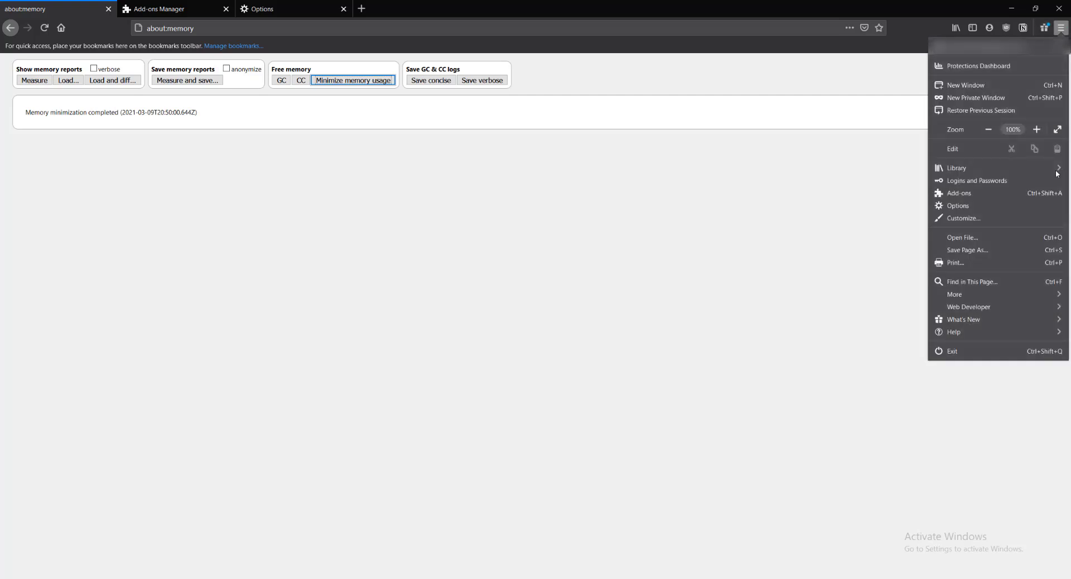
pyautogui.moveTo(987, 198)
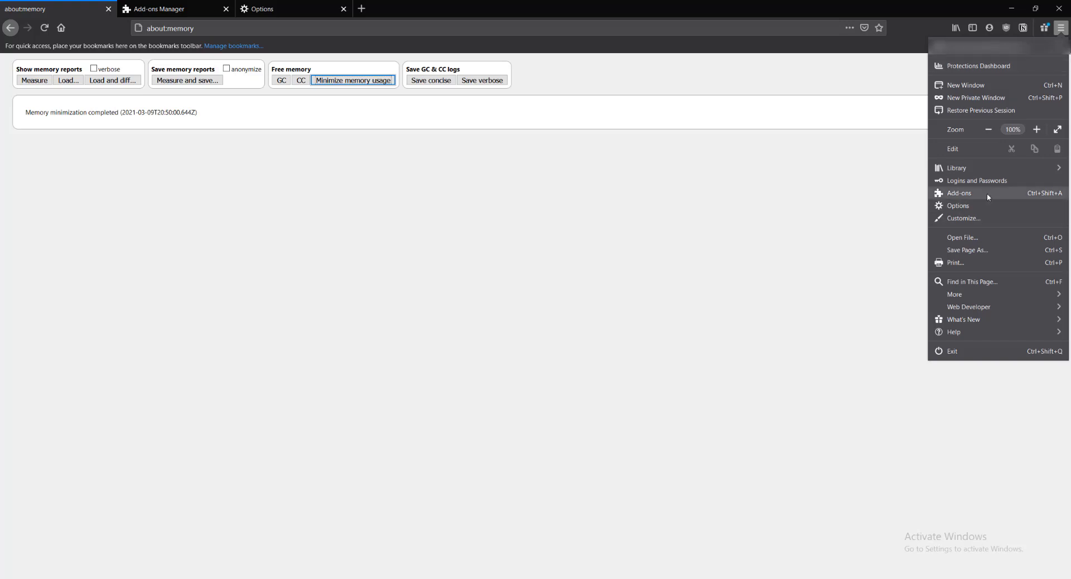
pyautogui.click(959, 192)
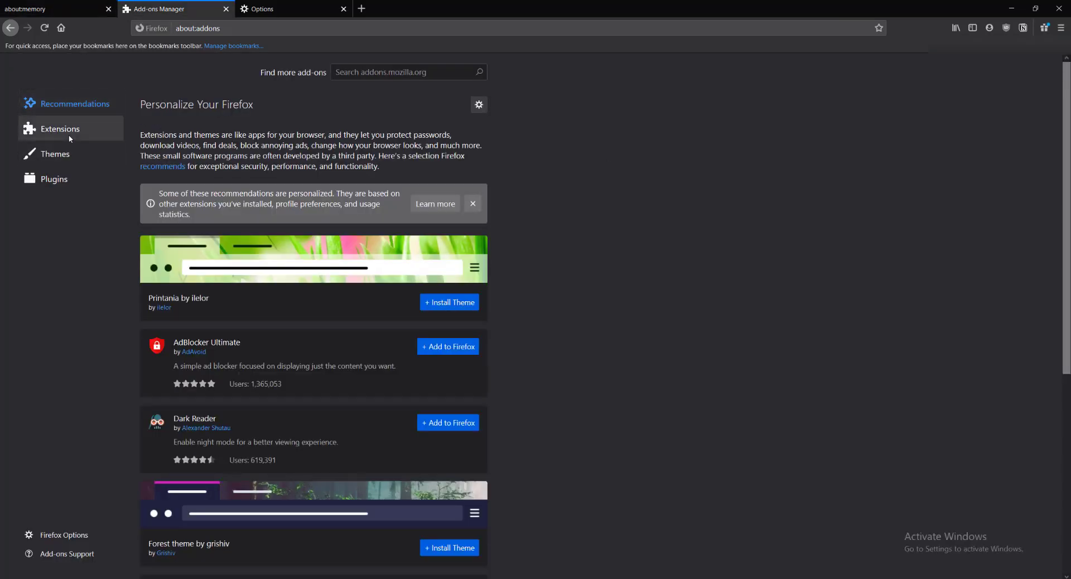
pyautogui.click(61, 129)
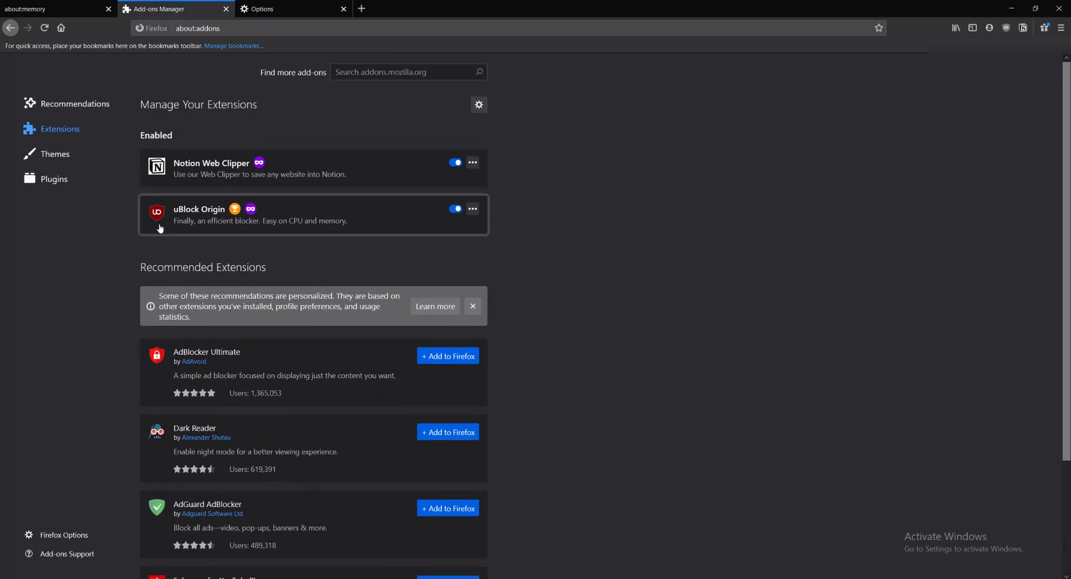
pyautogui.moveTo(289, 189)
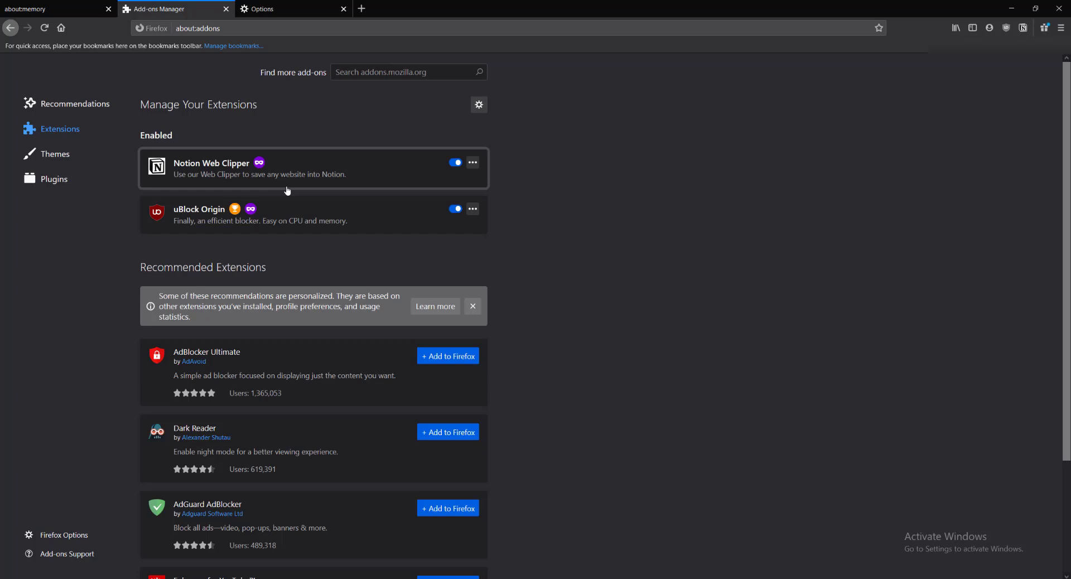
pyautogui.moveTo(287, 192)
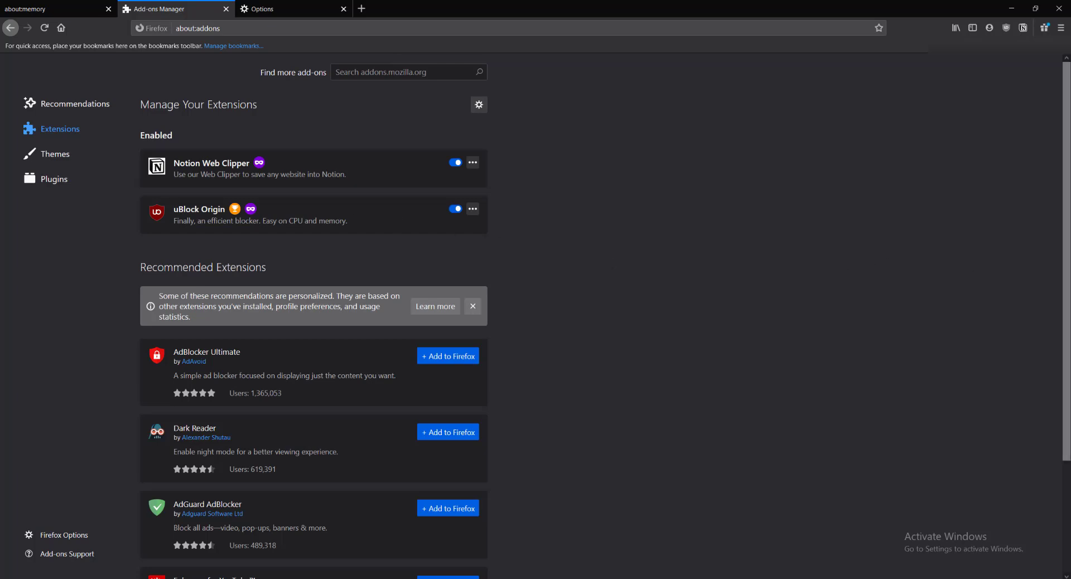
pyautogui.scroll(-3)
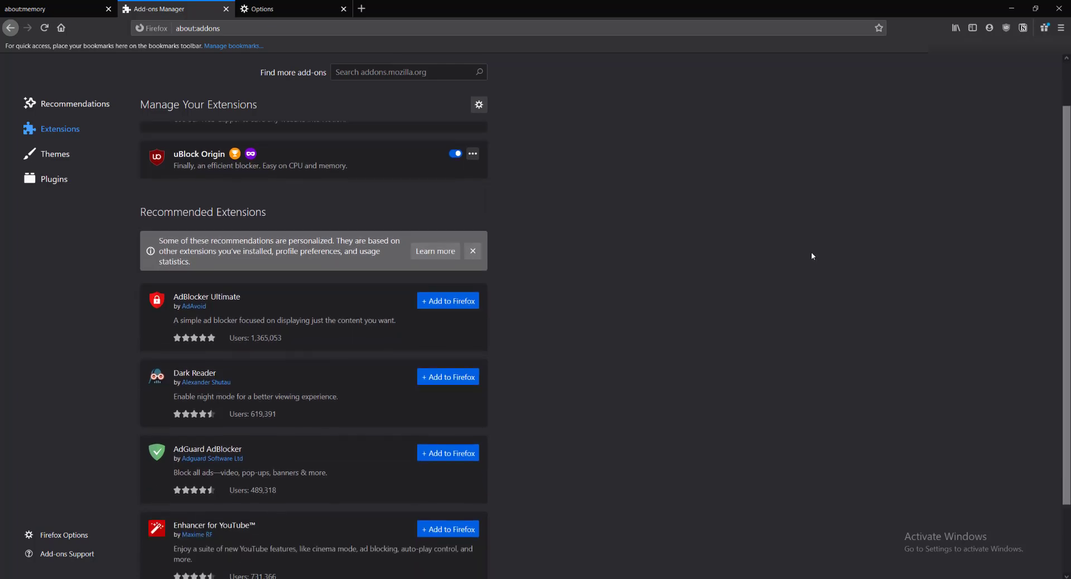
# Review the Themes list: Default enabled, Dark, Firefox Alpenglow and Light disabled
pyautogui.click(55, 153)
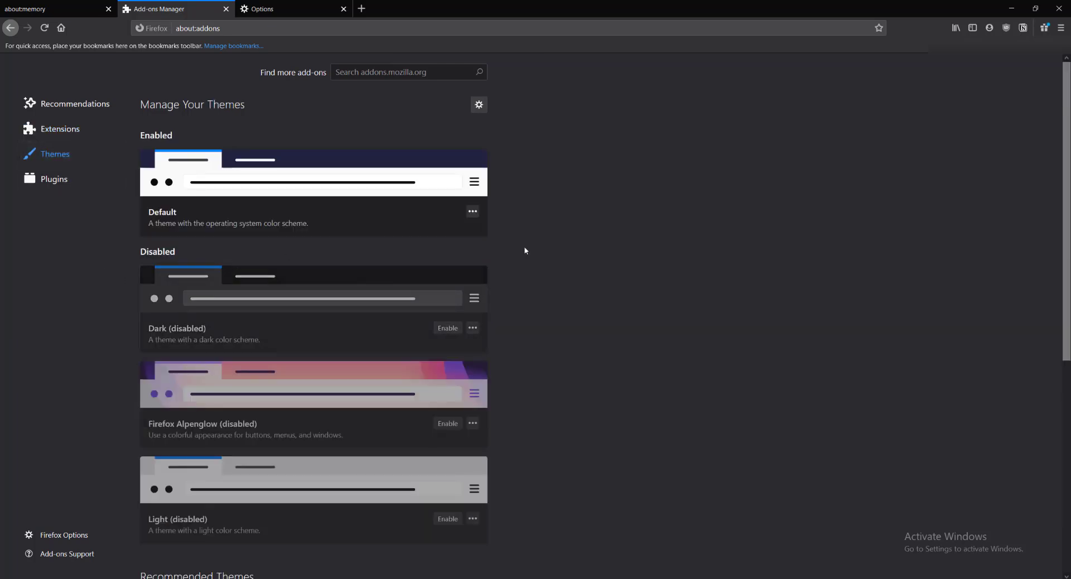
pyautogui.moveTo(365, 114)
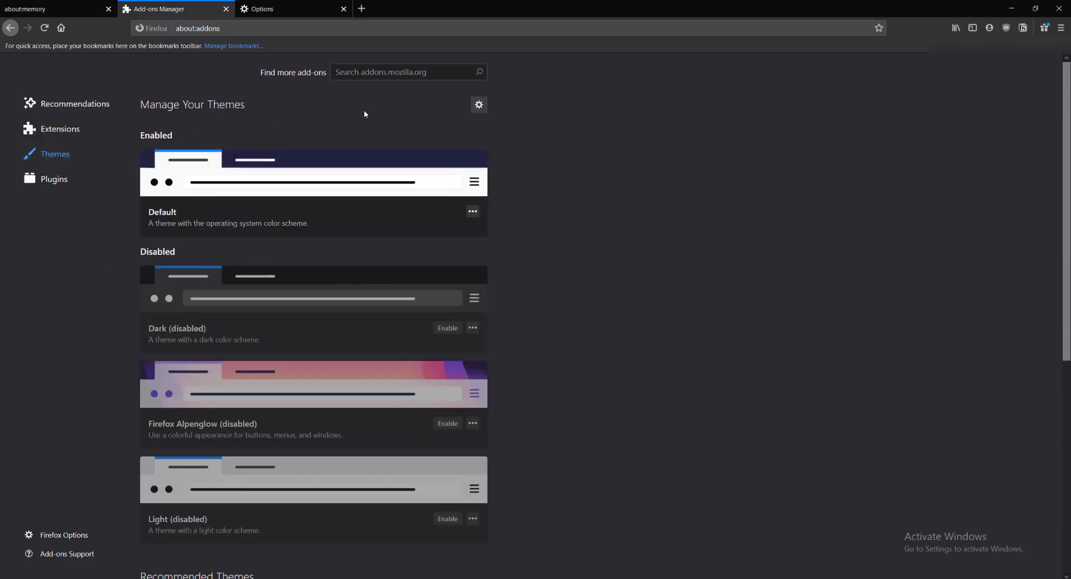
pyautogui.moveTo(324, 317)
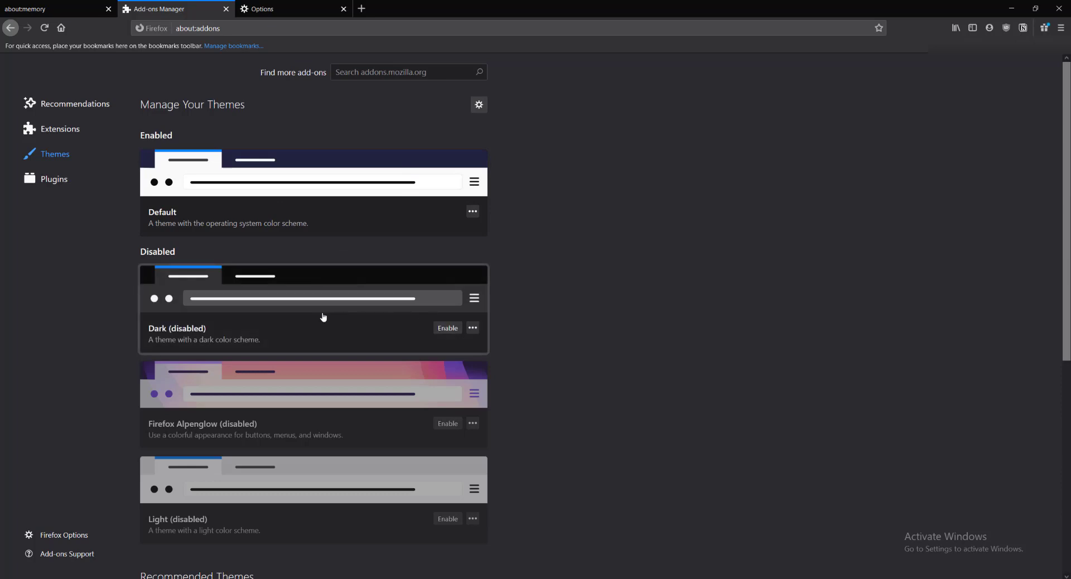
pyautogui.moveTo(566, 292)
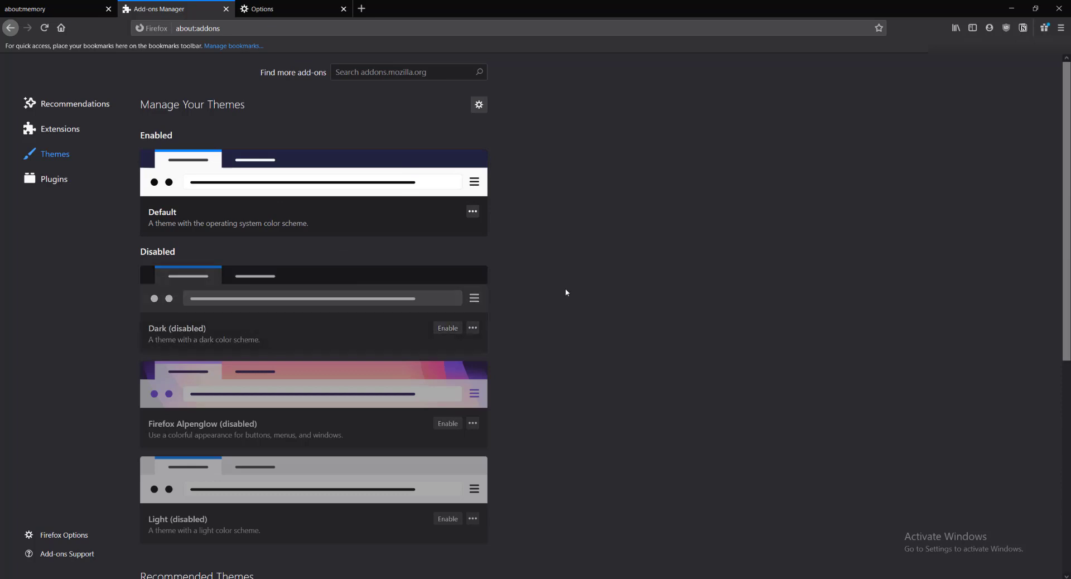
pyautogui.scroll(-3)
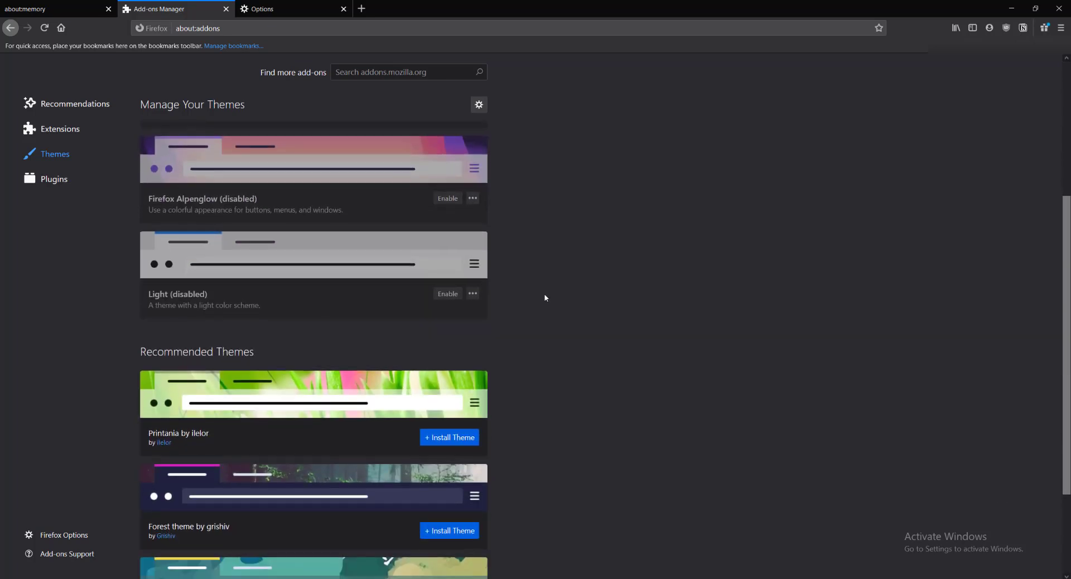
pyautogui.scroll(3)
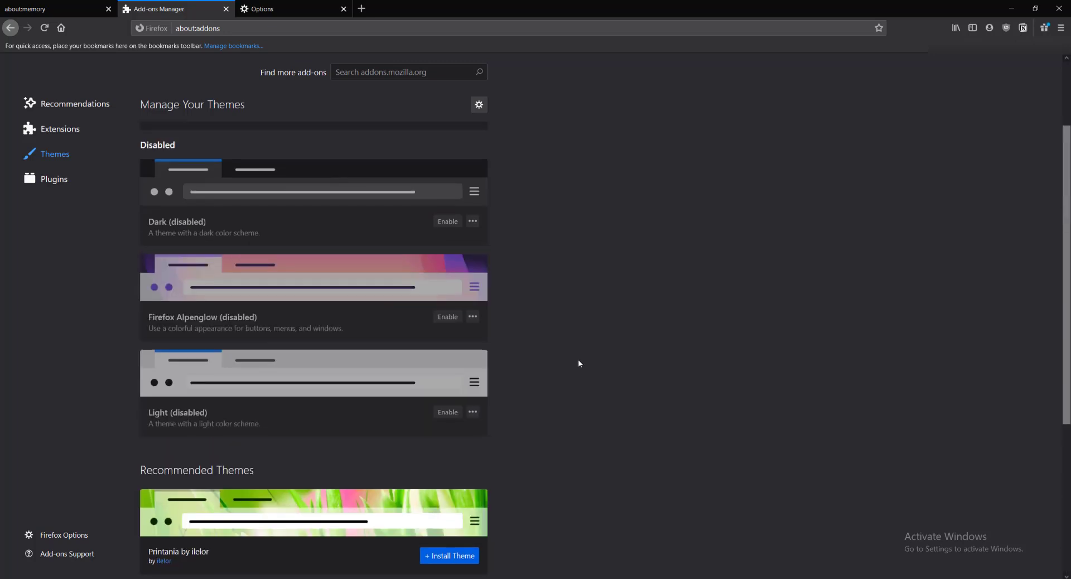
pyautogui.scroll(3)
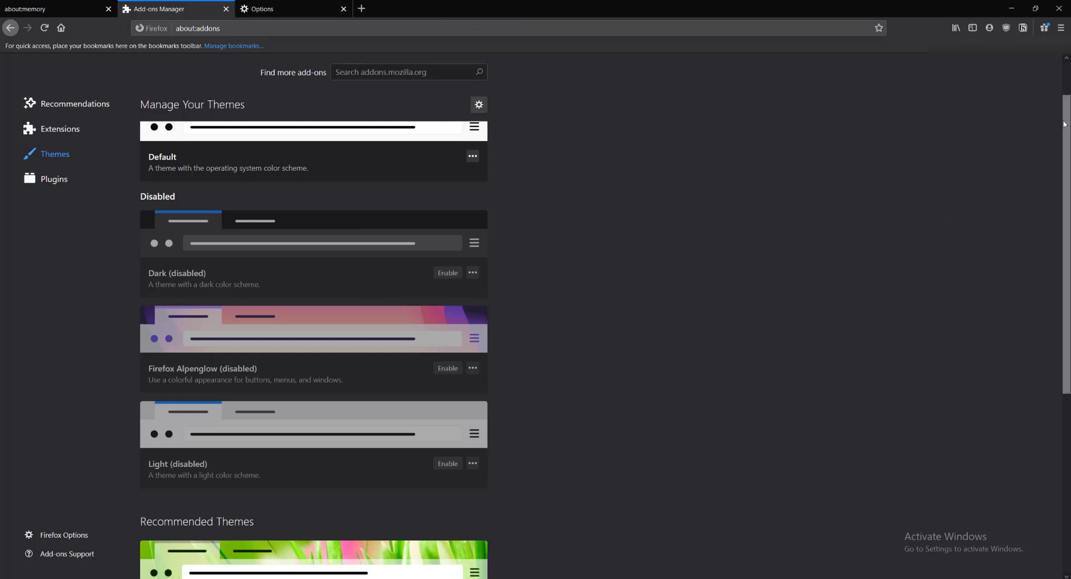
pyautogui.moveTo(1046, 28)
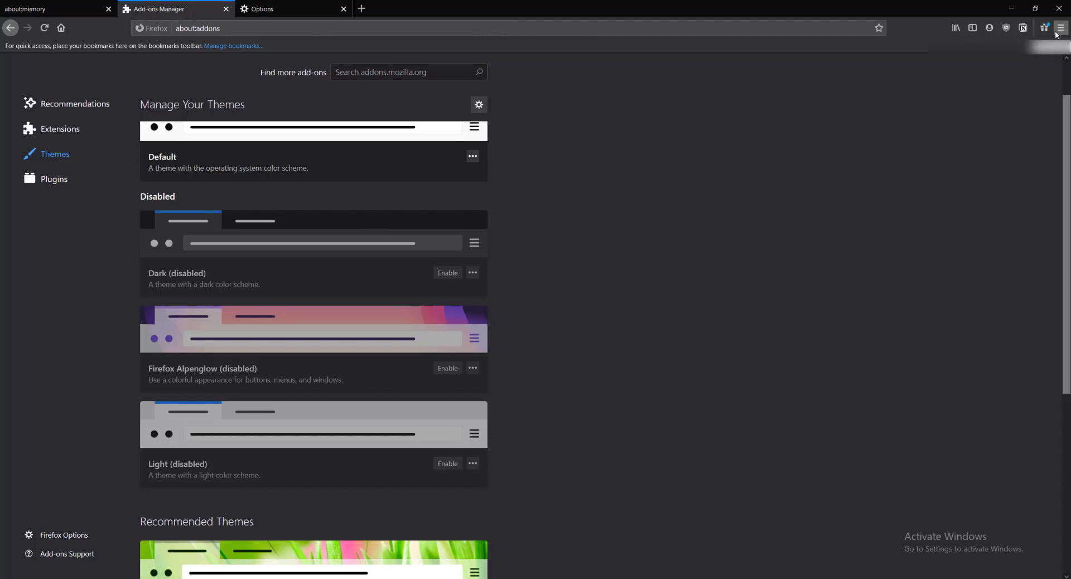
pyautogui.click(1060, 28)
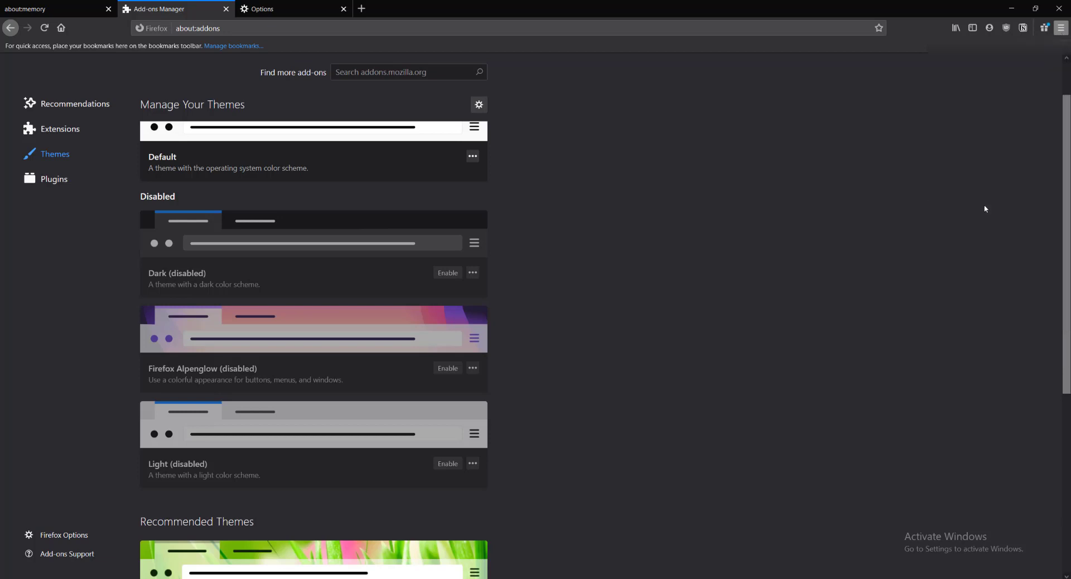
# In Privacy & Security, bring up Clear Data for the 1.1 GB of cookies and cache, then cancel it
pyautogui.click(266, 9)
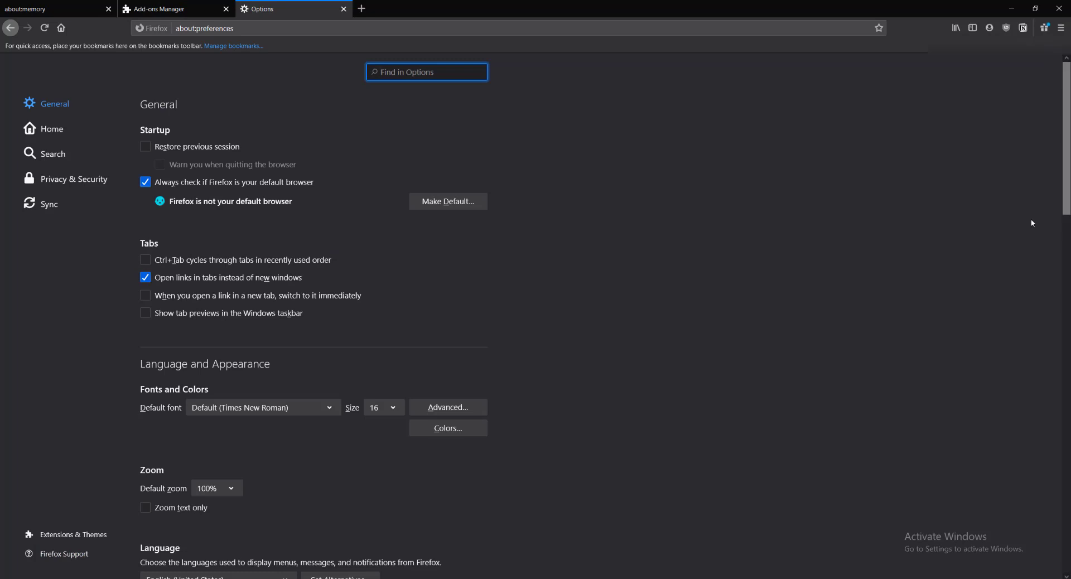
pyautogui.click(73, 179)
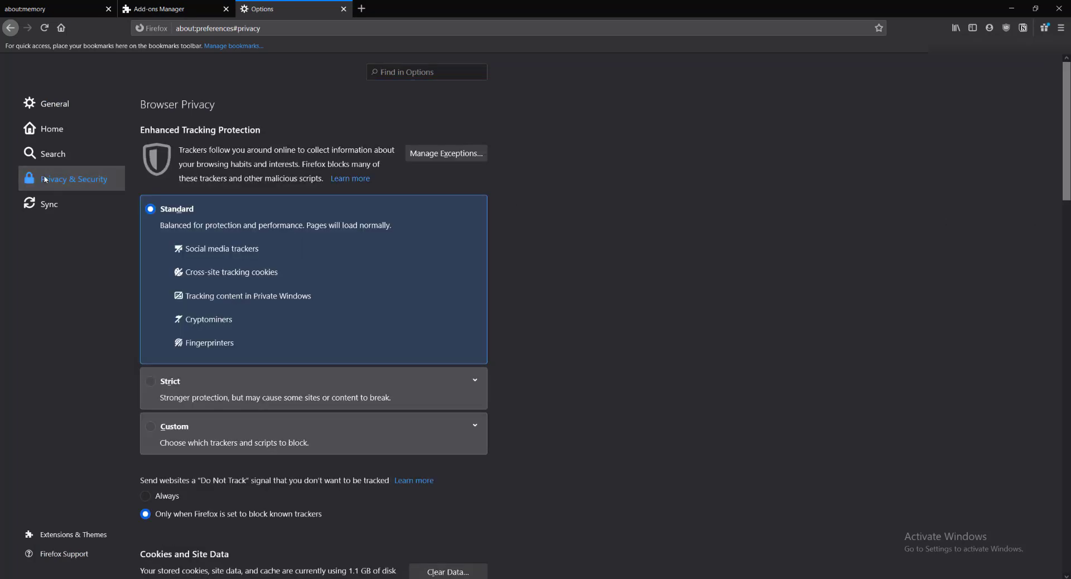
pyautogui.scroll(-3)
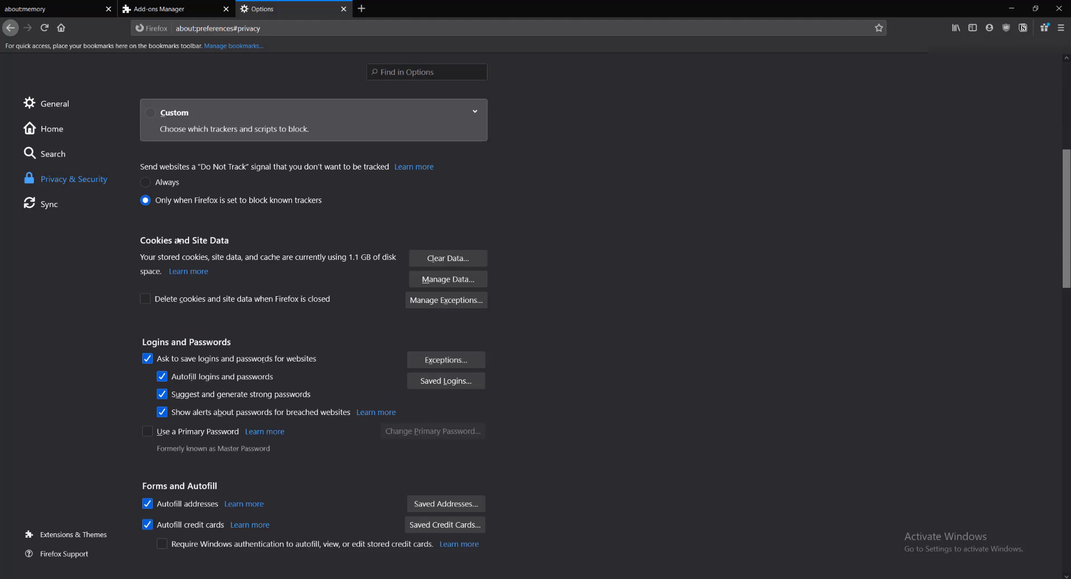
pyautogui.doubleClick(183, 240)
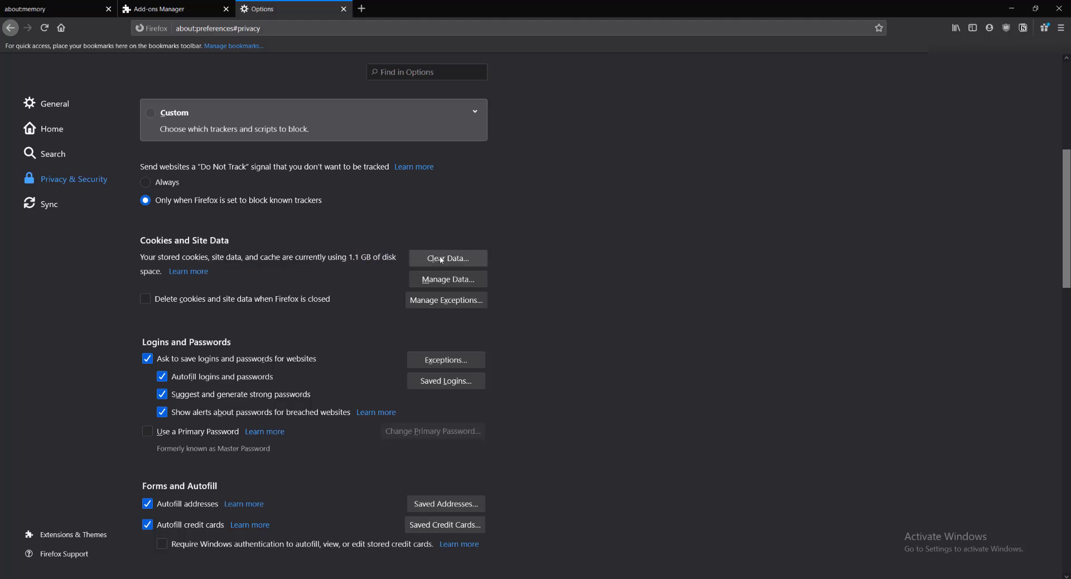
pyautogui.click(447, 258)
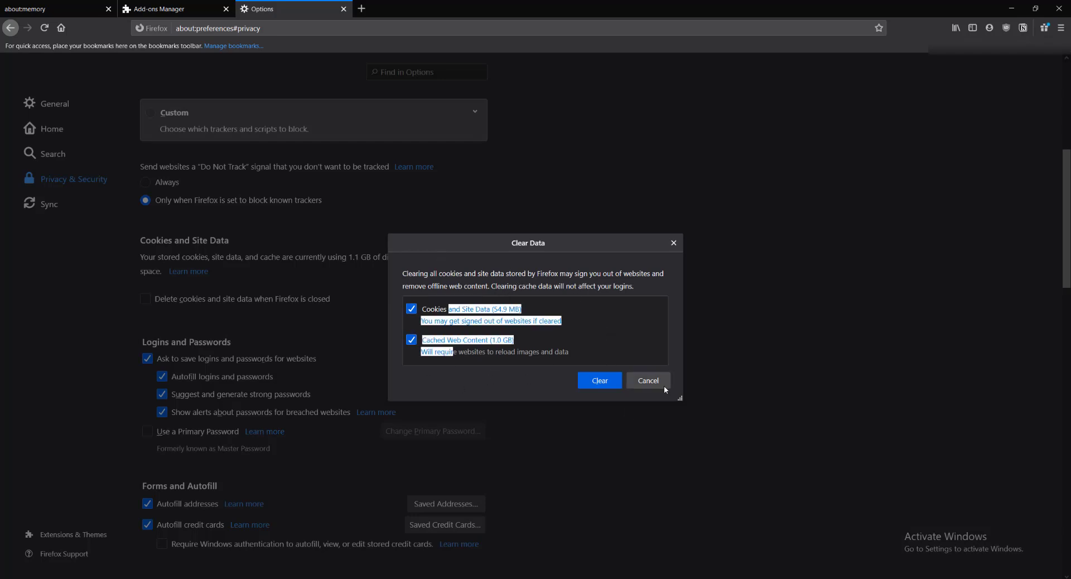
pyautogui.click(646, 380)
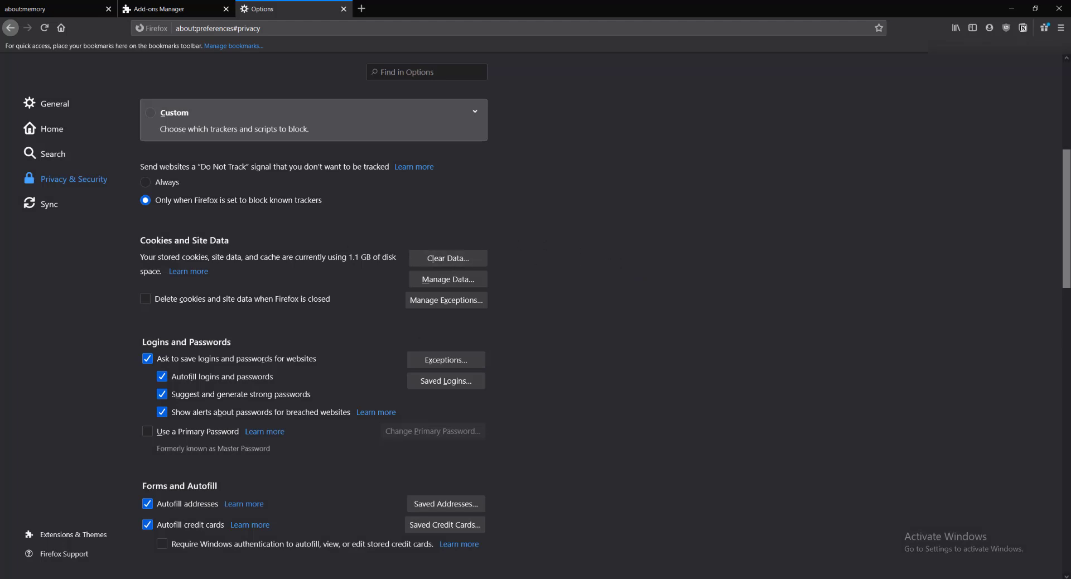
# Clear all history, cookies, logins, form data and cache with the time range set to Everything
pyautogui.scroll(-3)
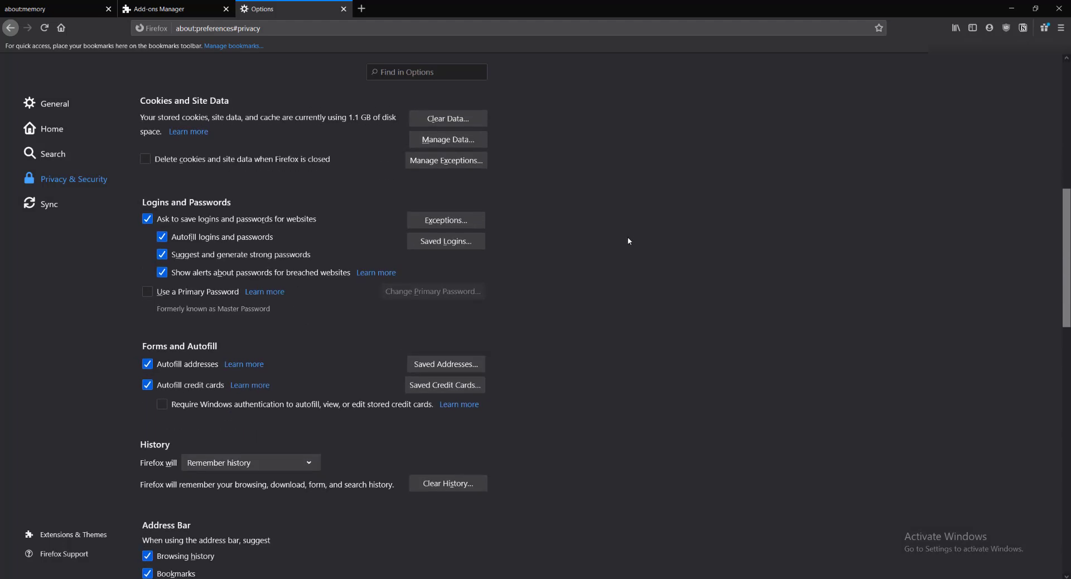
pyautogui.scroll(-3)
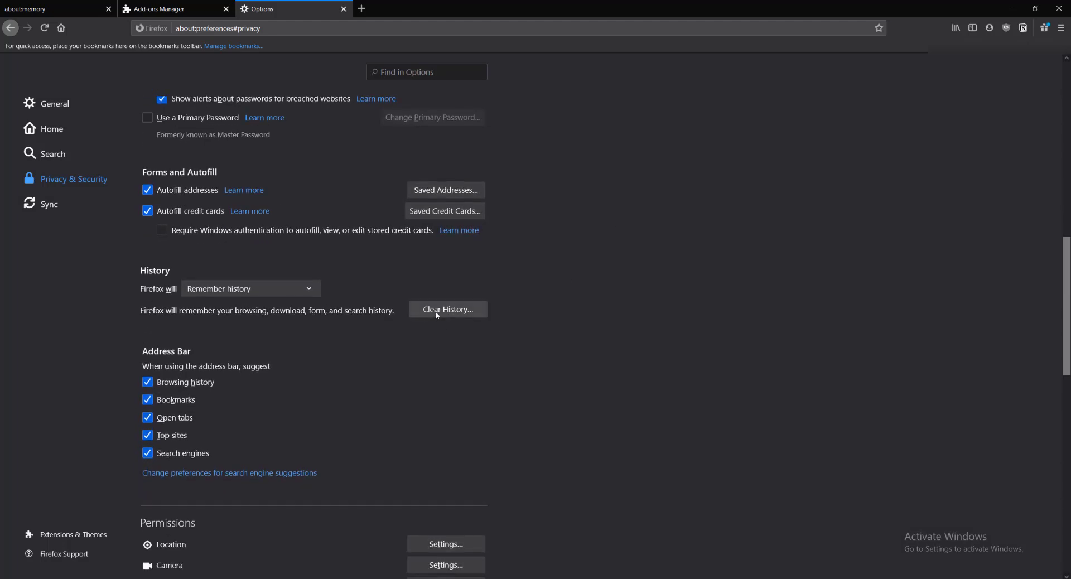
pyautogui.click(447, 308)
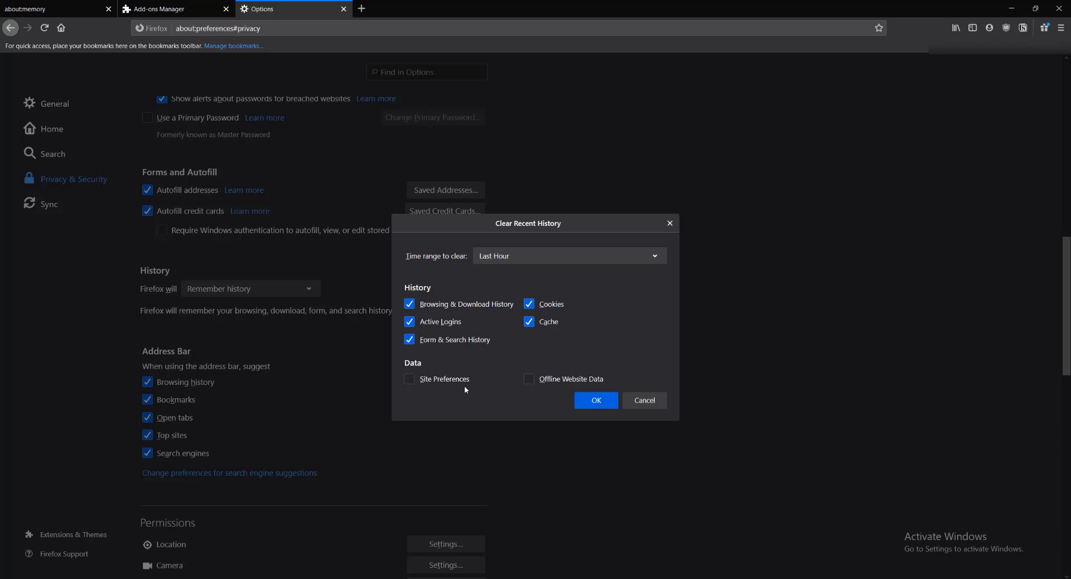
pyautogui.moveTo(414, 378)
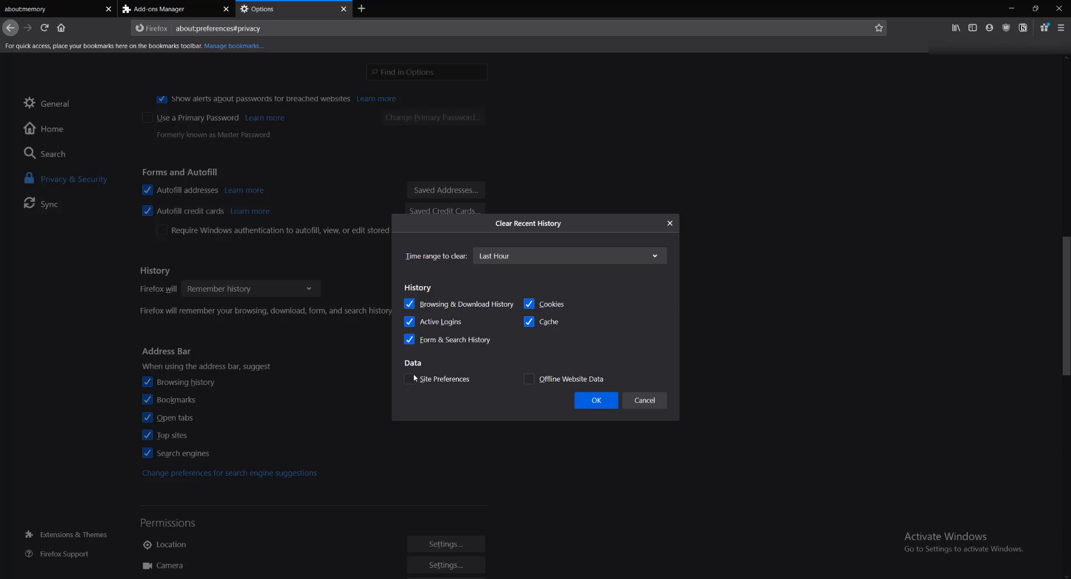
pyautogui.moveTo(418, 379)
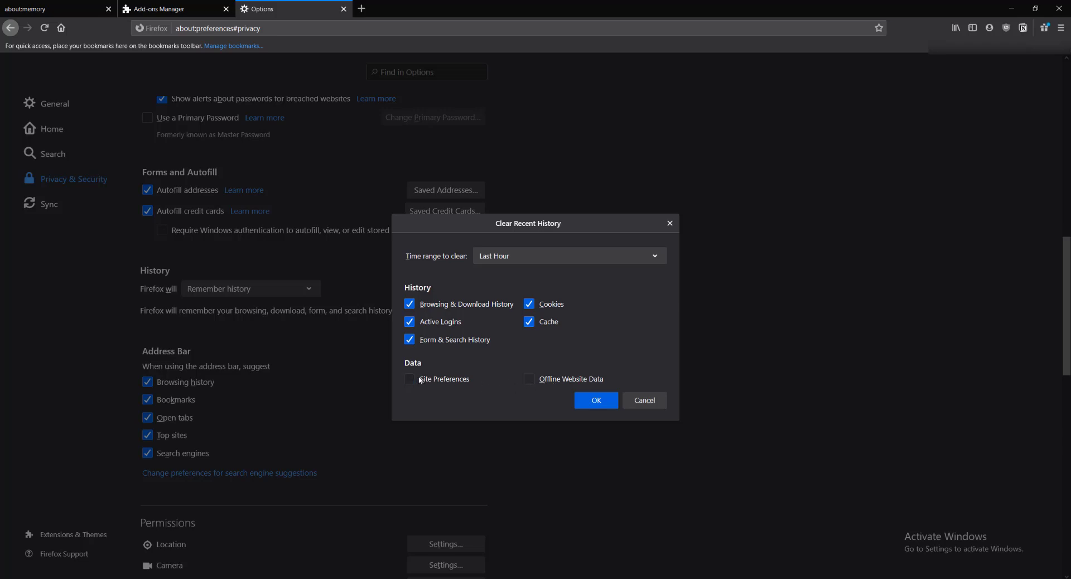
pyautogui.moveTo(532, 395)
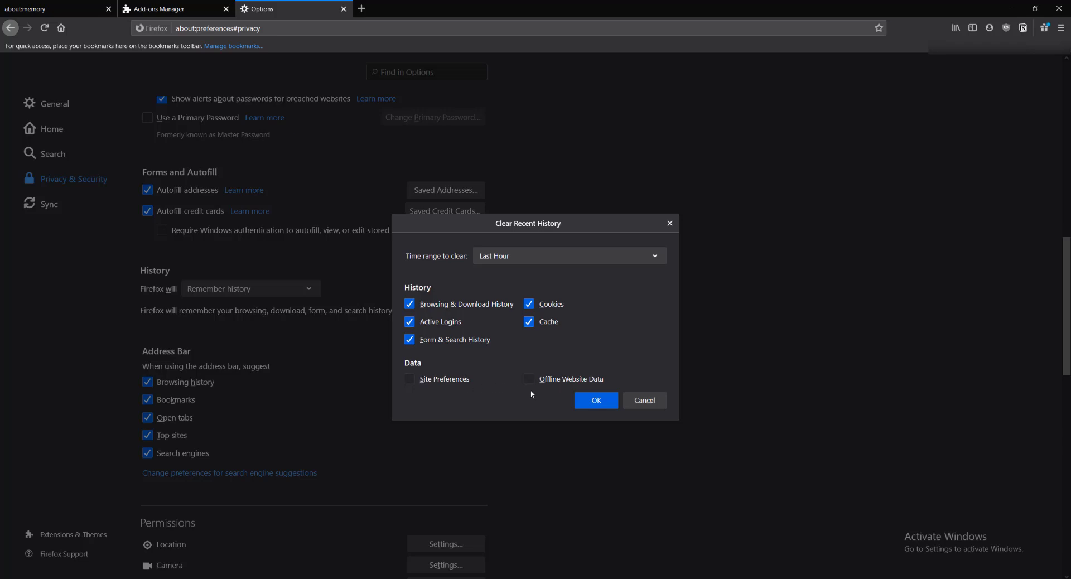
pyautogui.moveTo(511, 255)
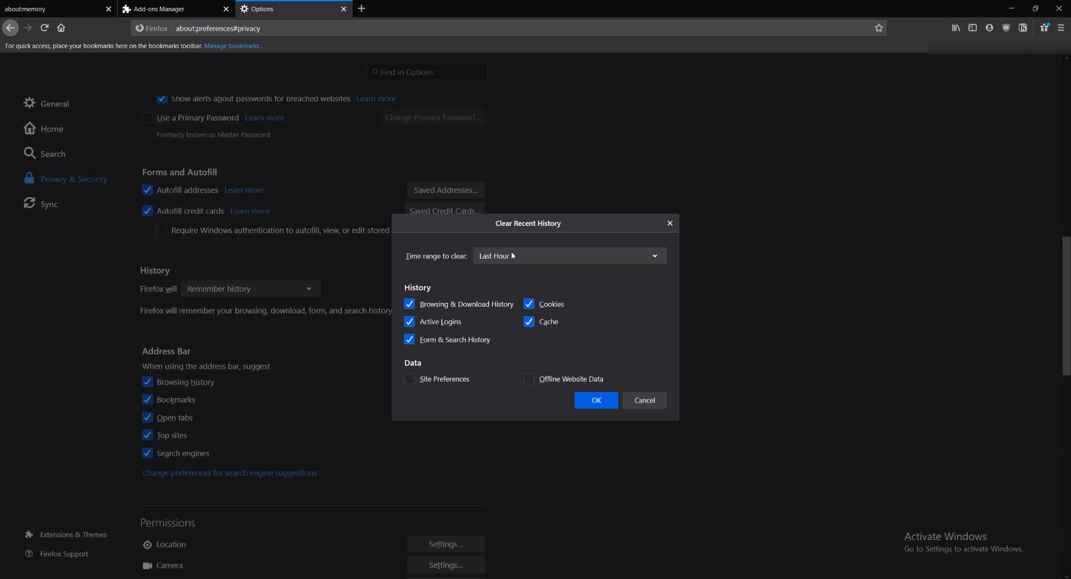
pyautogui.click(569, 256)
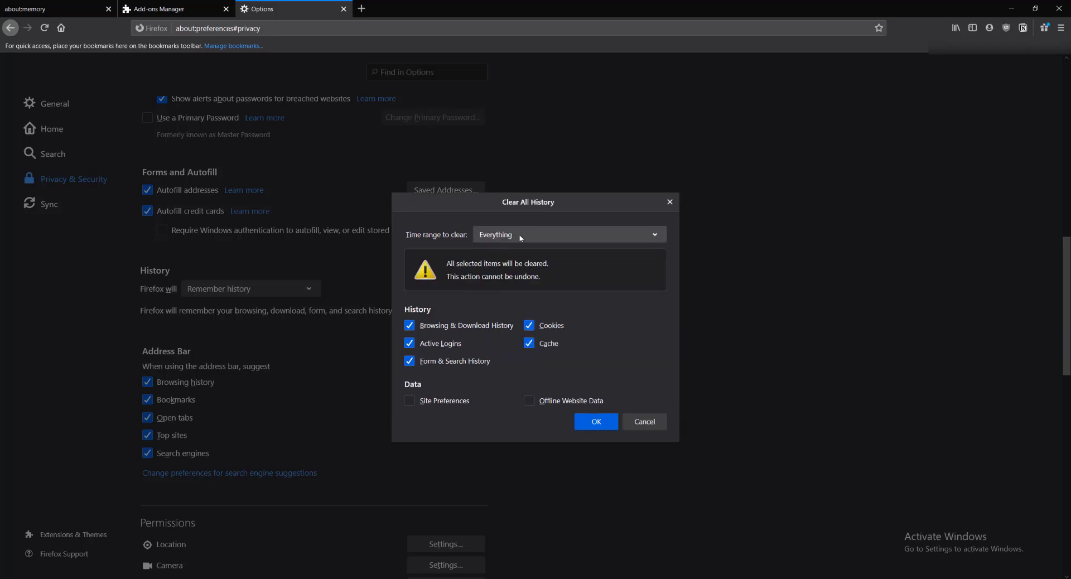
pyautogui.click(568, 235)
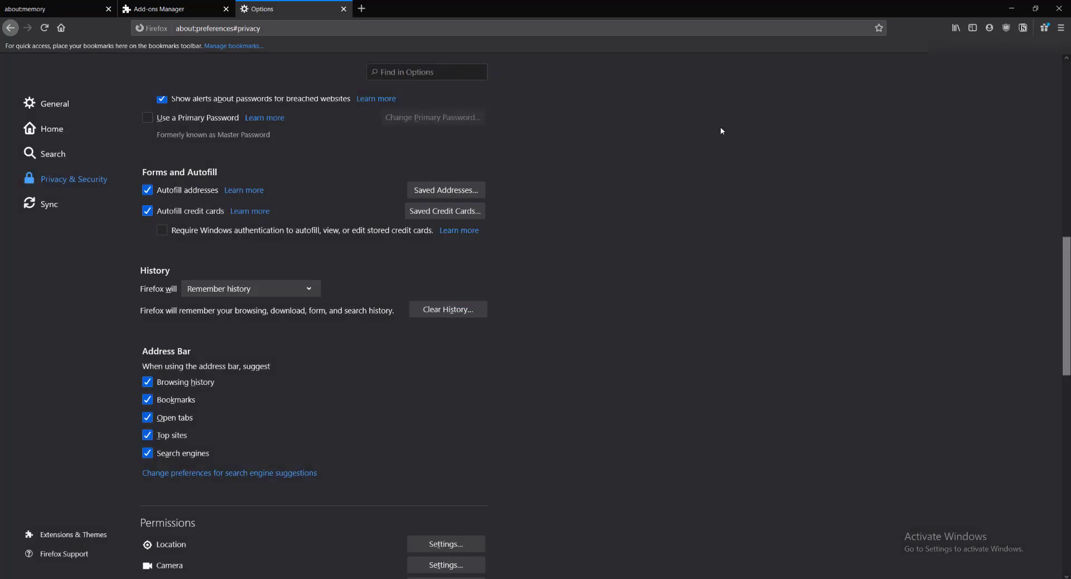
# Toggle Enhanced Tracking Protection between Strict and Standard, leaving Standard selected
pyautogui.scroll(3)
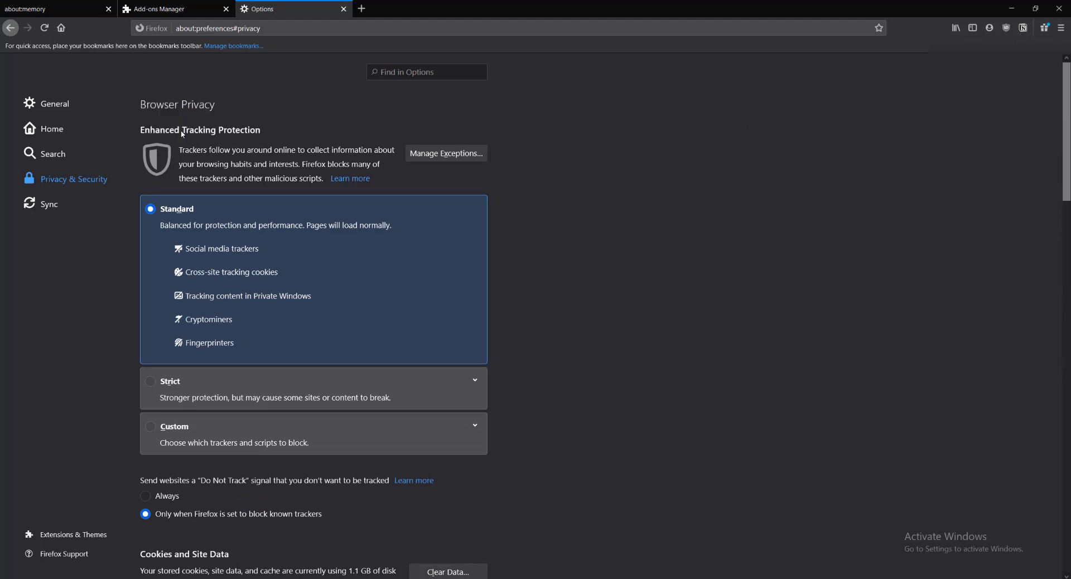
pyautogui.scroll(-3)
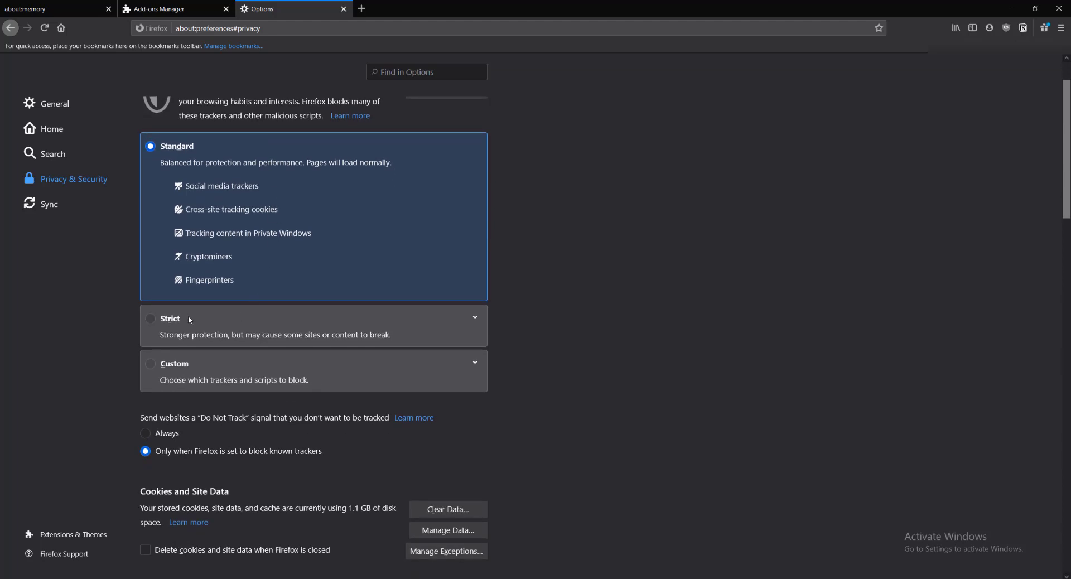
pyautogui.click(150, 318)
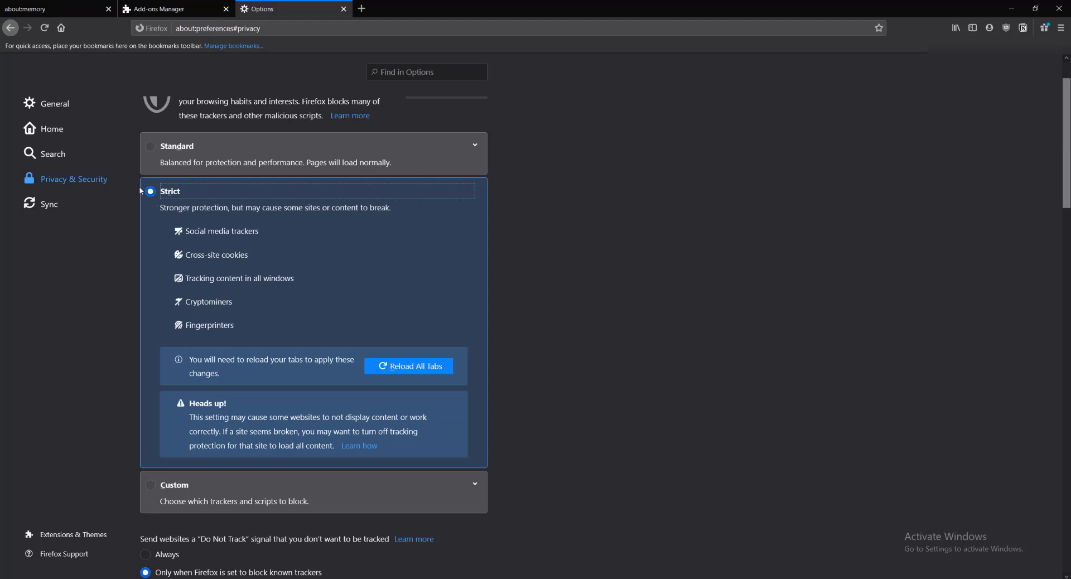
pyautogui.click(150, 145)
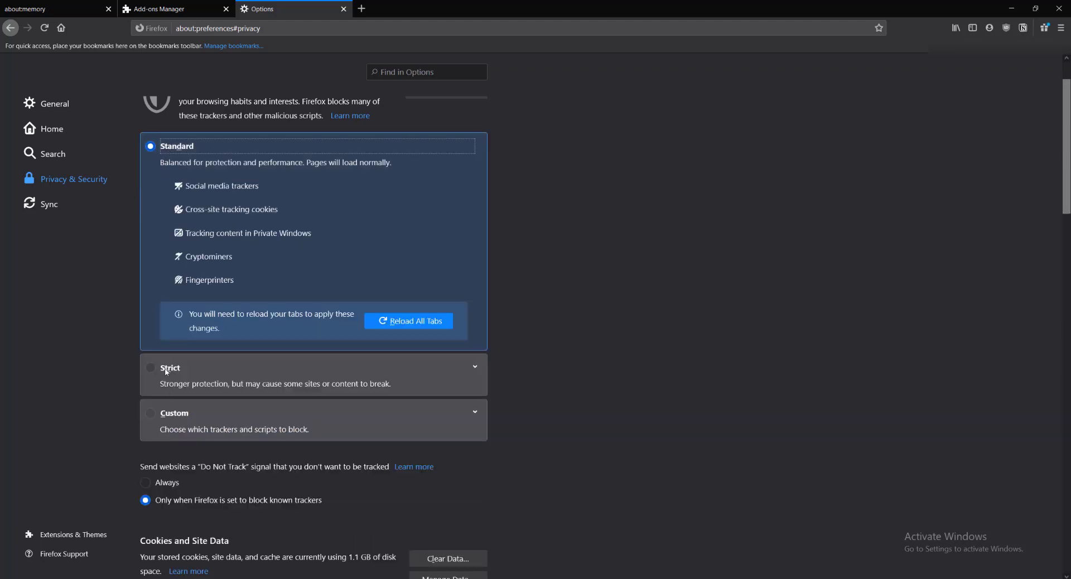
pyautogui.click(150, 368)
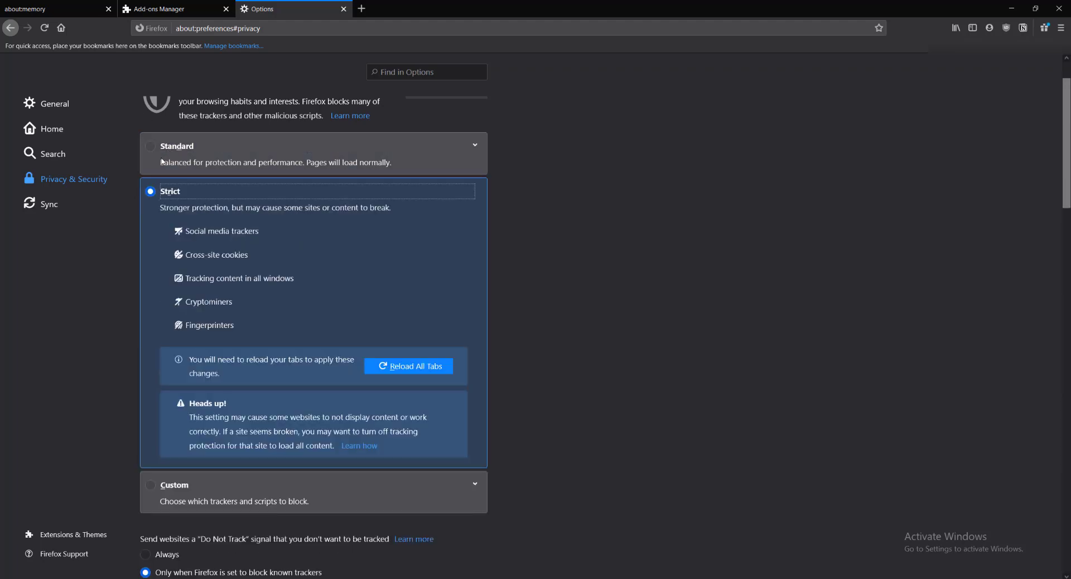
pyautogui.moveTo(734, 254)
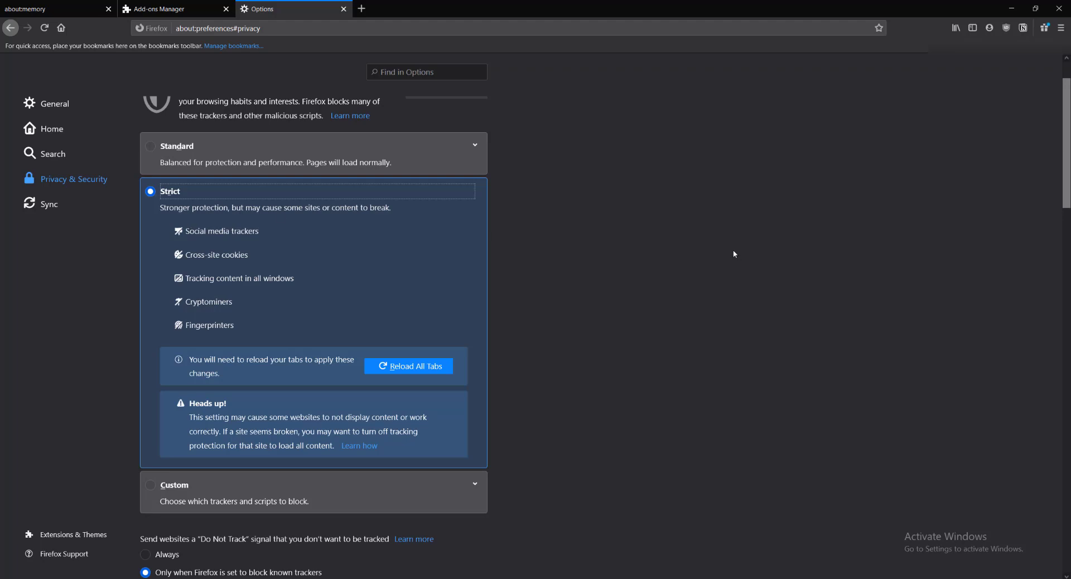
pyautogui.click(150, 145)
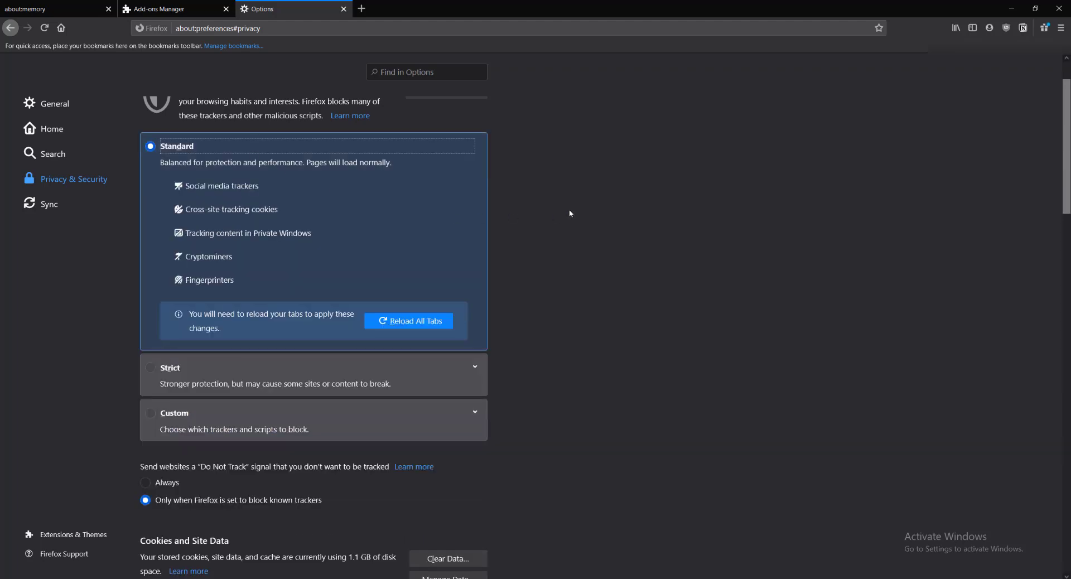
pyautogui.moveTo(294, 284)
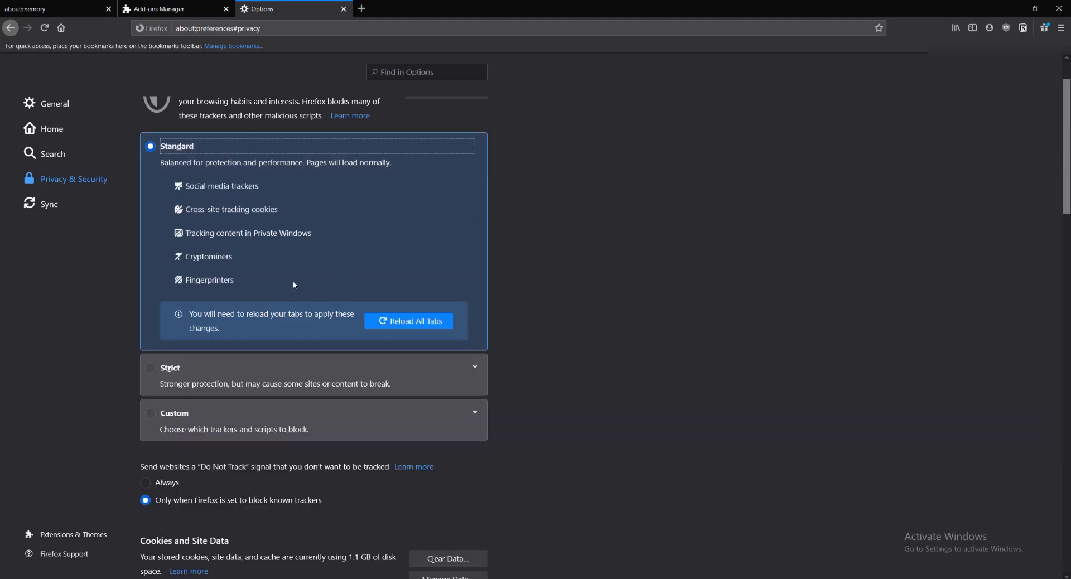
pyautogui.moveTo(559, 246)
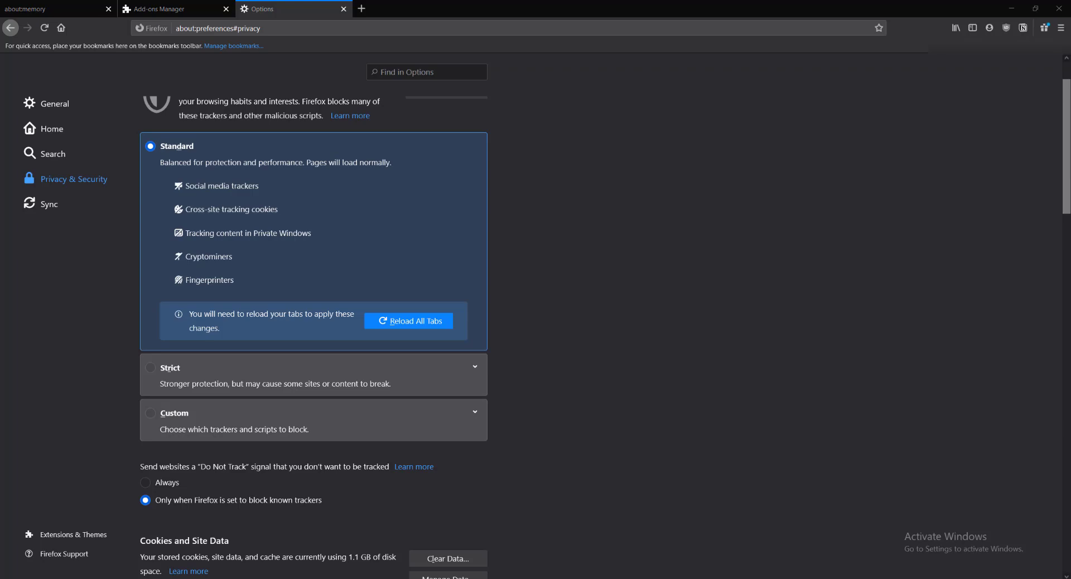
pyautogui.moveTo(422, 149)
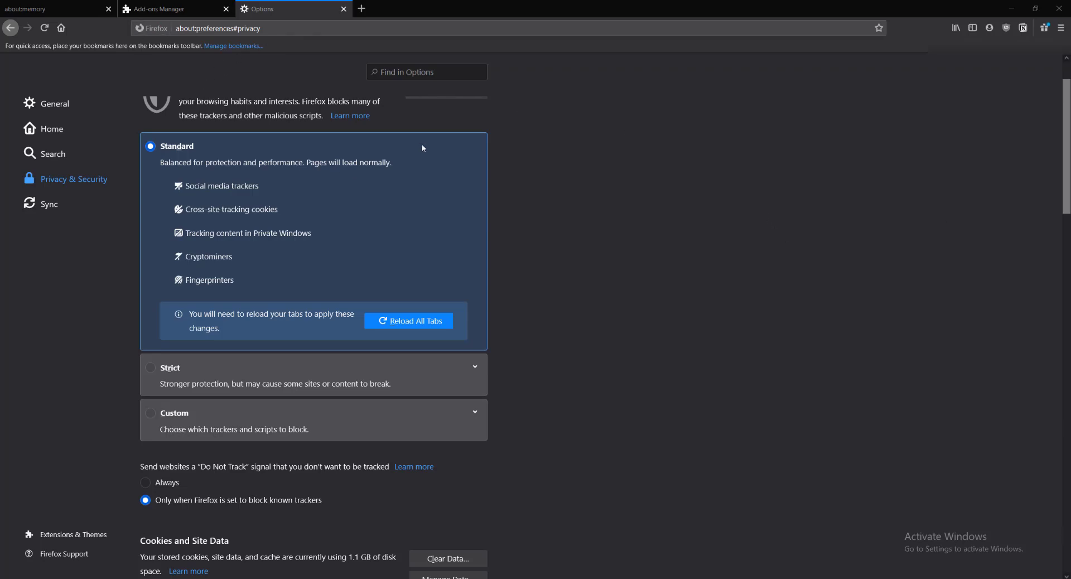
# Under General > Performance, briefly disable hardware acceleration, then re-enable recommended performance settings
pyautogui.click(54, 104)
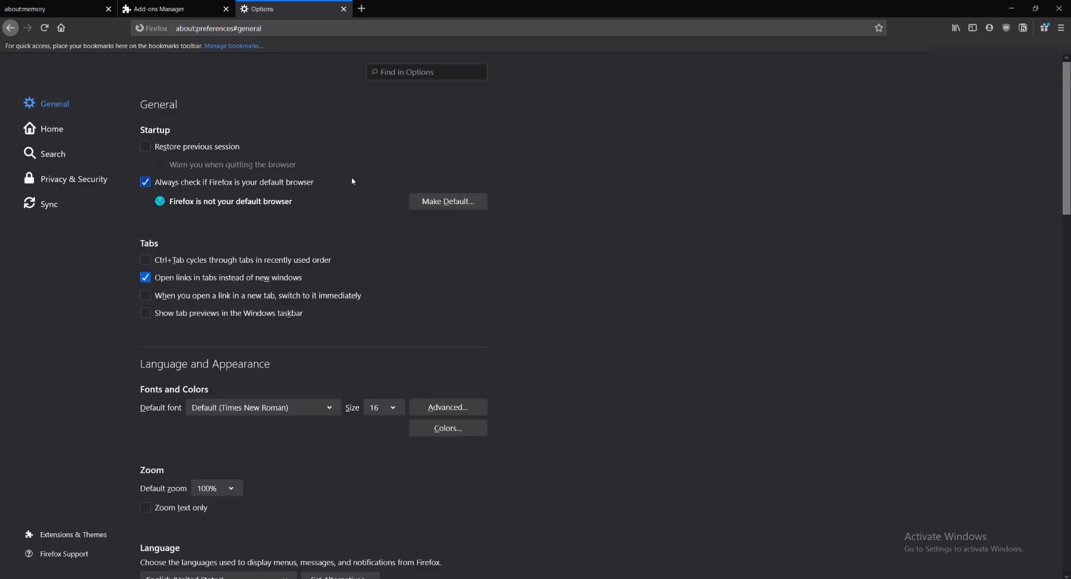
pyautogui.moveTo(611, 260)
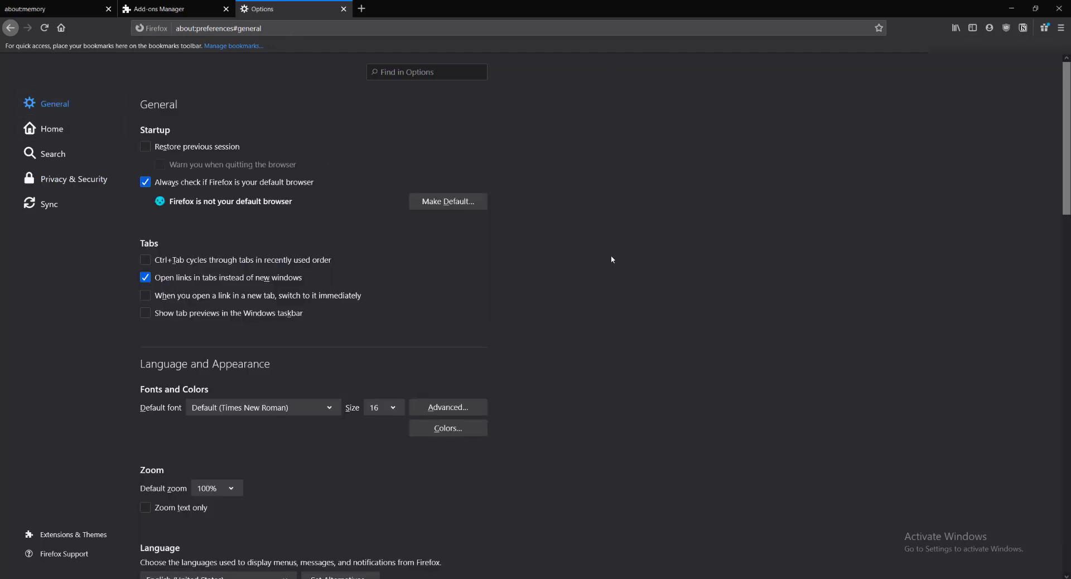
pyautogui.scroll(-3)
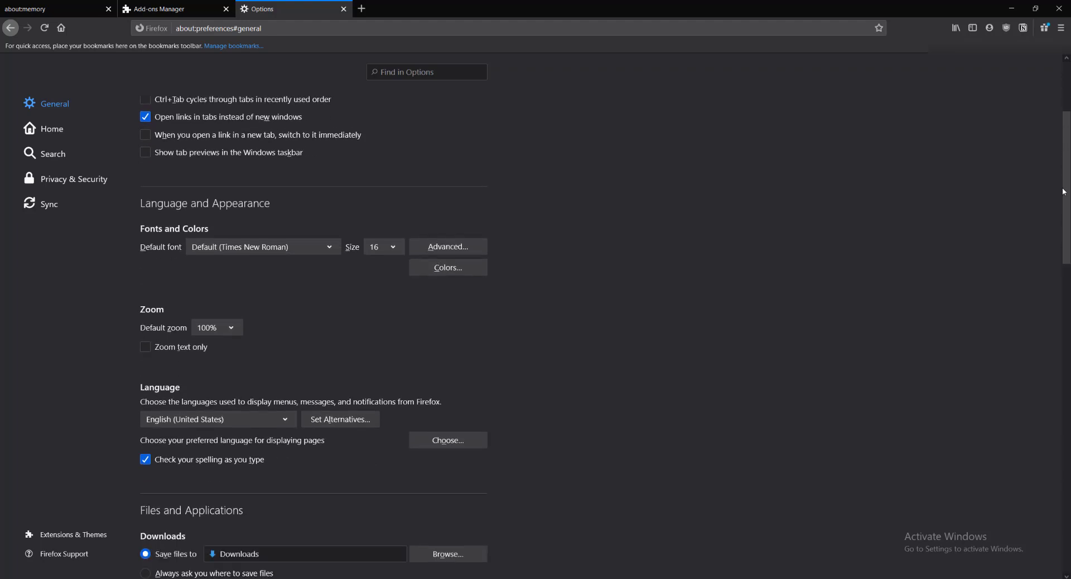
pyautogui.scroll(-3)
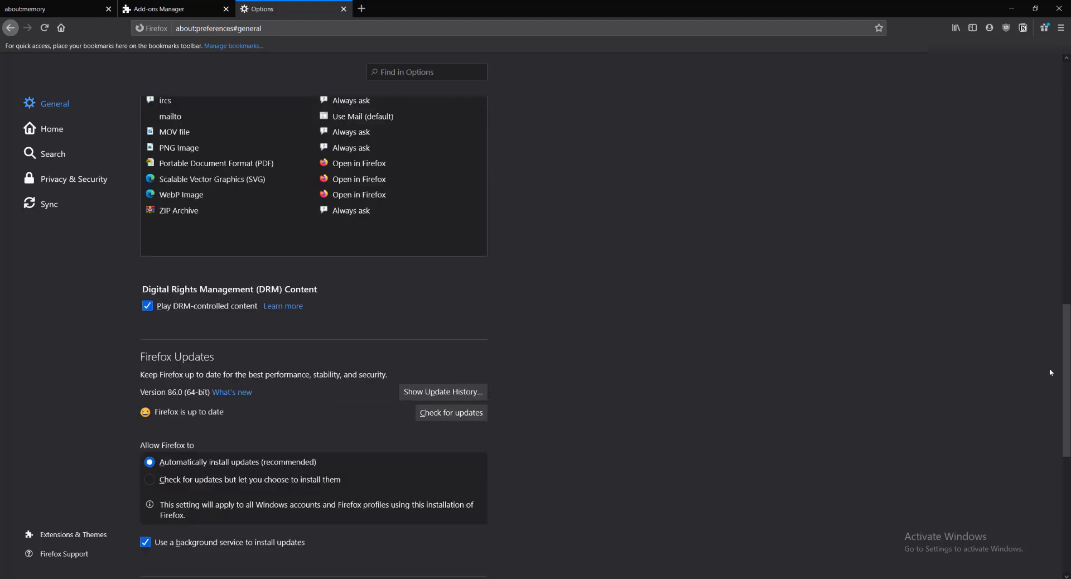
pyautogui.scroll(-3)
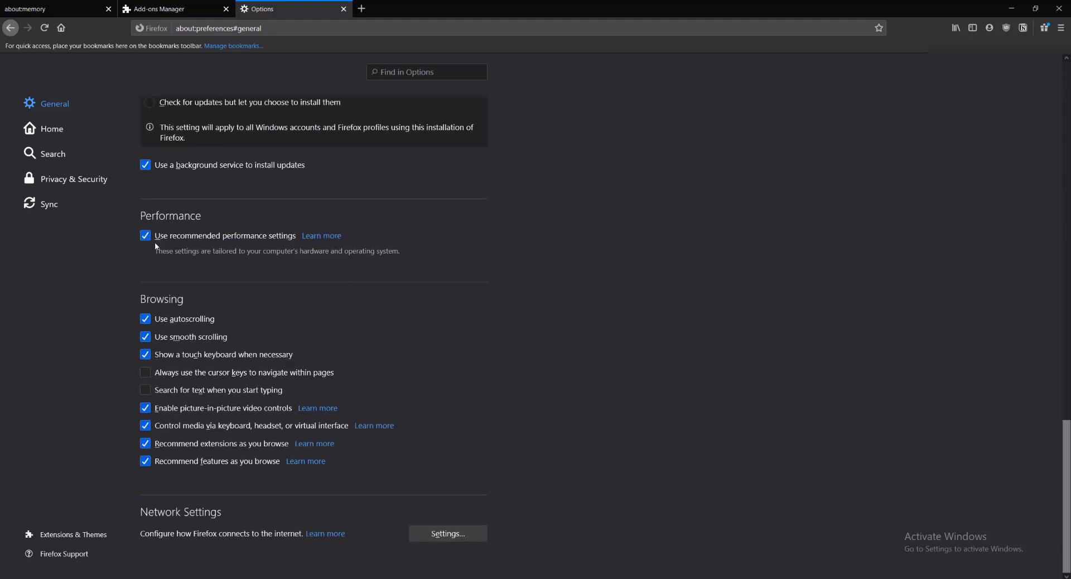
pyautogui.doubleClick(171, 215)
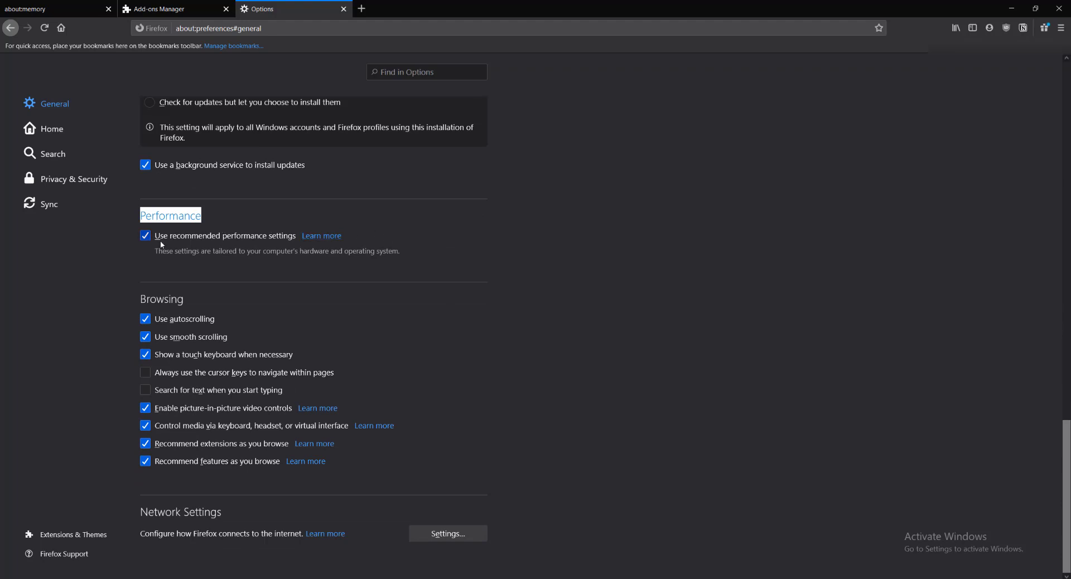
pyautogui.moveTo(270, 250)
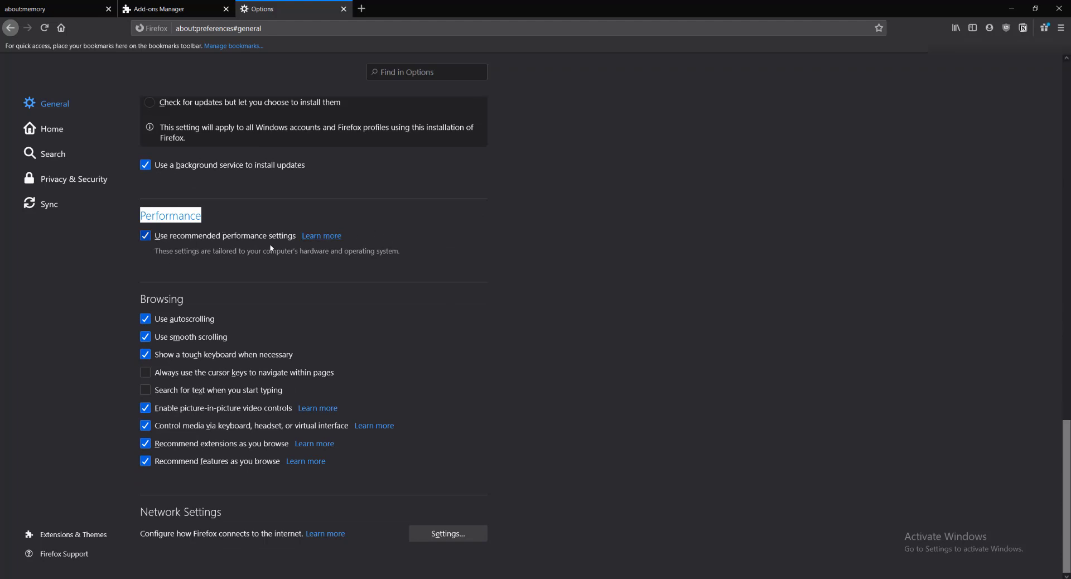
pyautogui.click(145, 235)
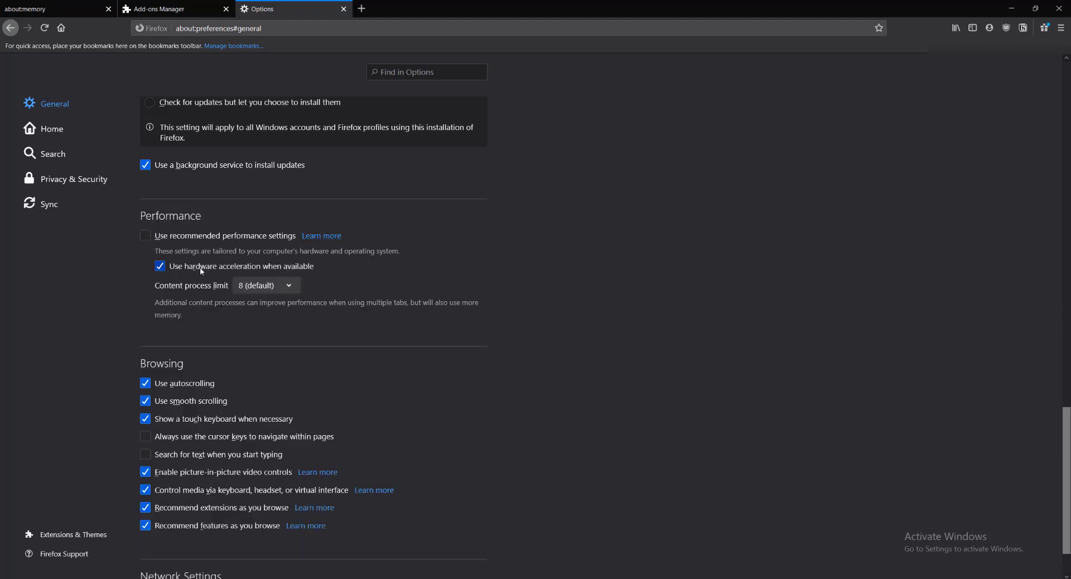
pyautogui.click(159, 265)
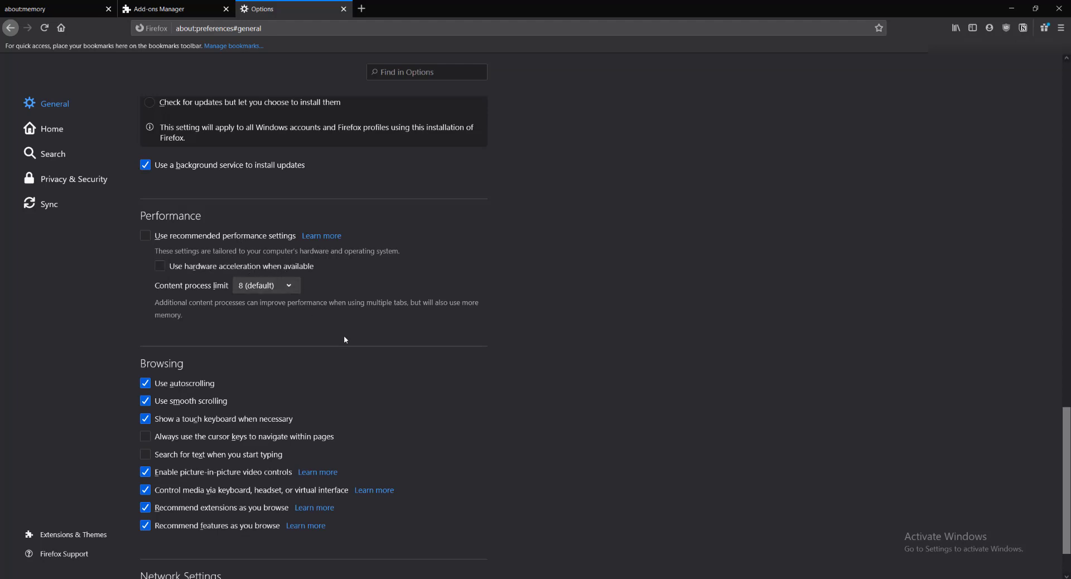
pyautogui.moveTo(819, 201)
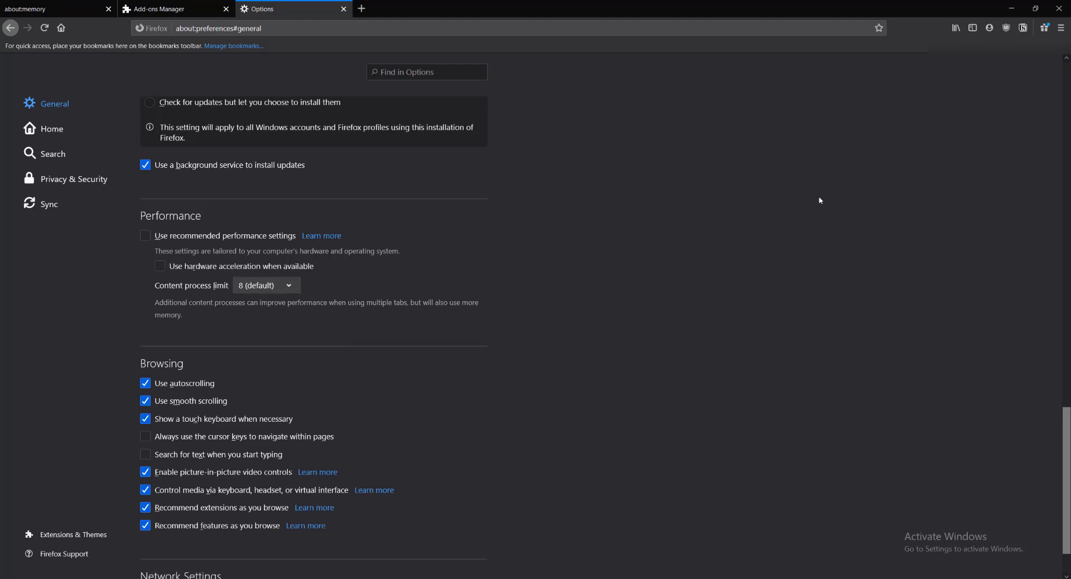
pyautogui.moveTo(433, 265)
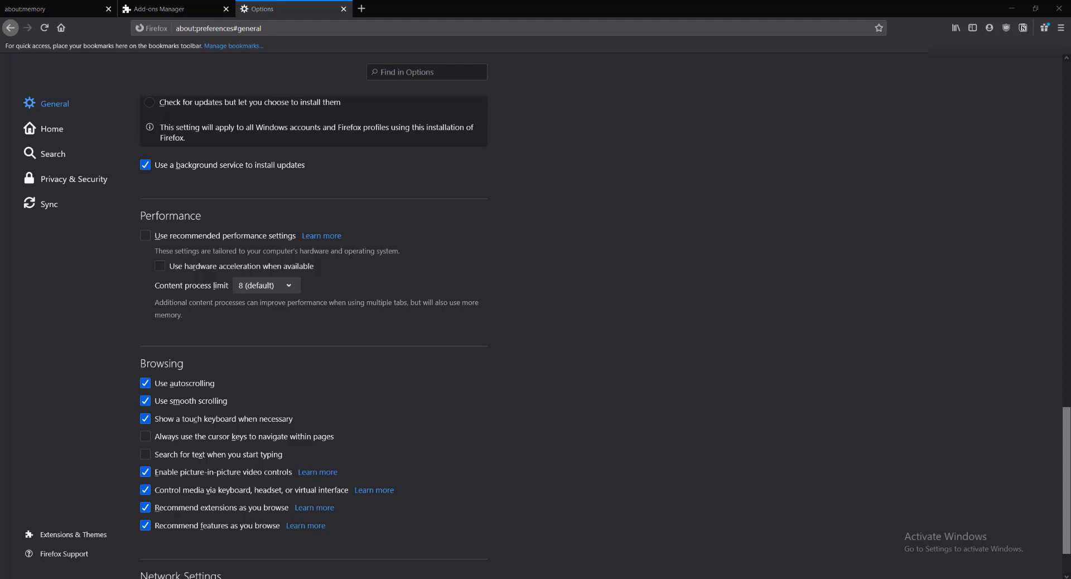
pyautogui.click(145, 235)
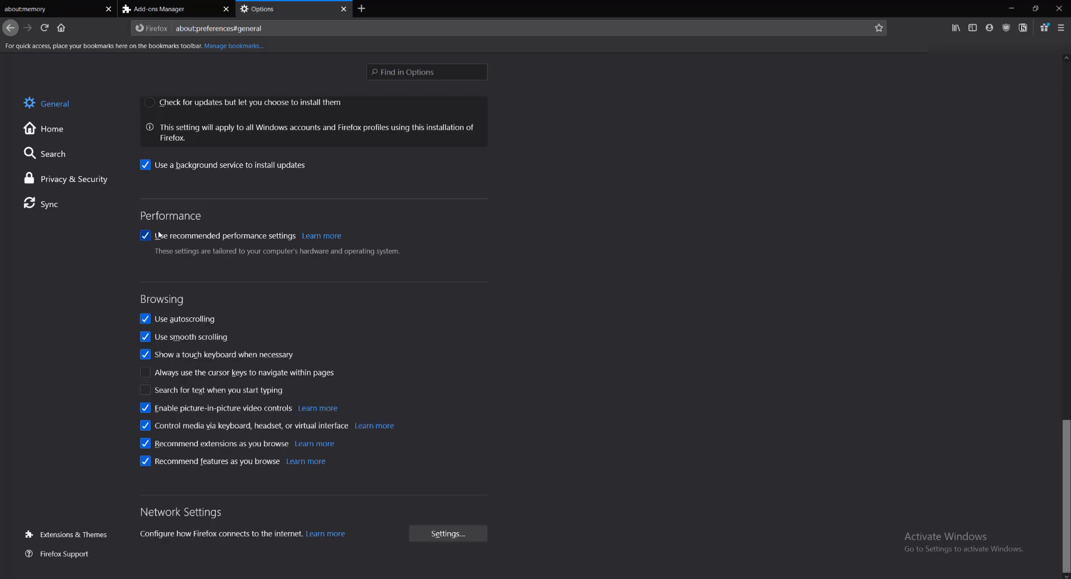